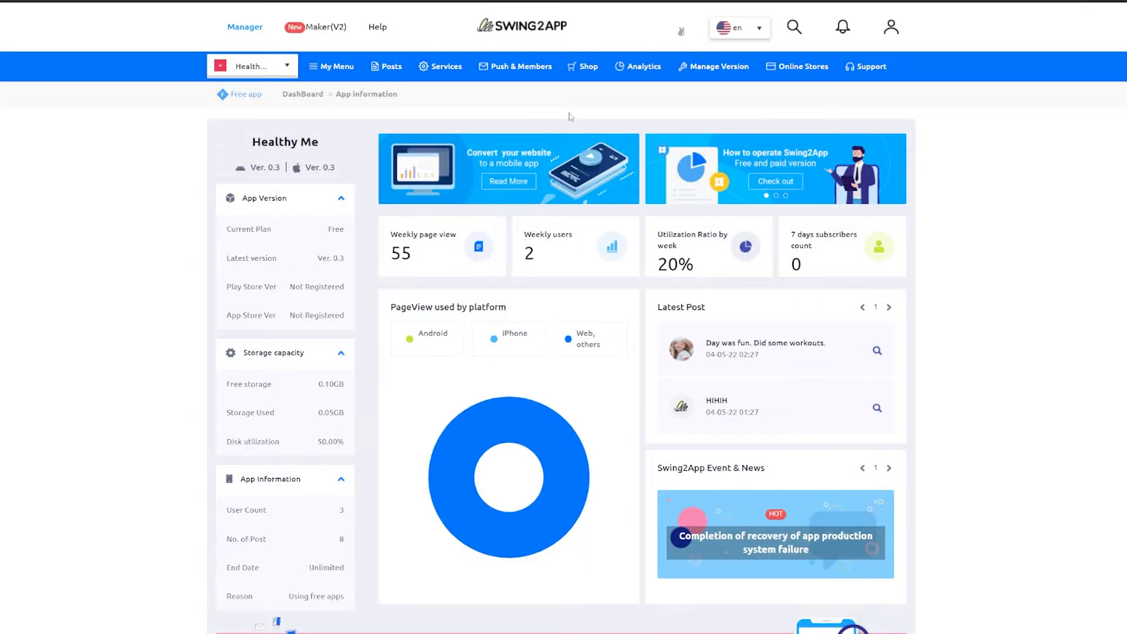
- Go to Push & Members > Permission Groups, listing the Admin, User and Guest groups
{"action": "left_click", "coordinate": [244, 27]}
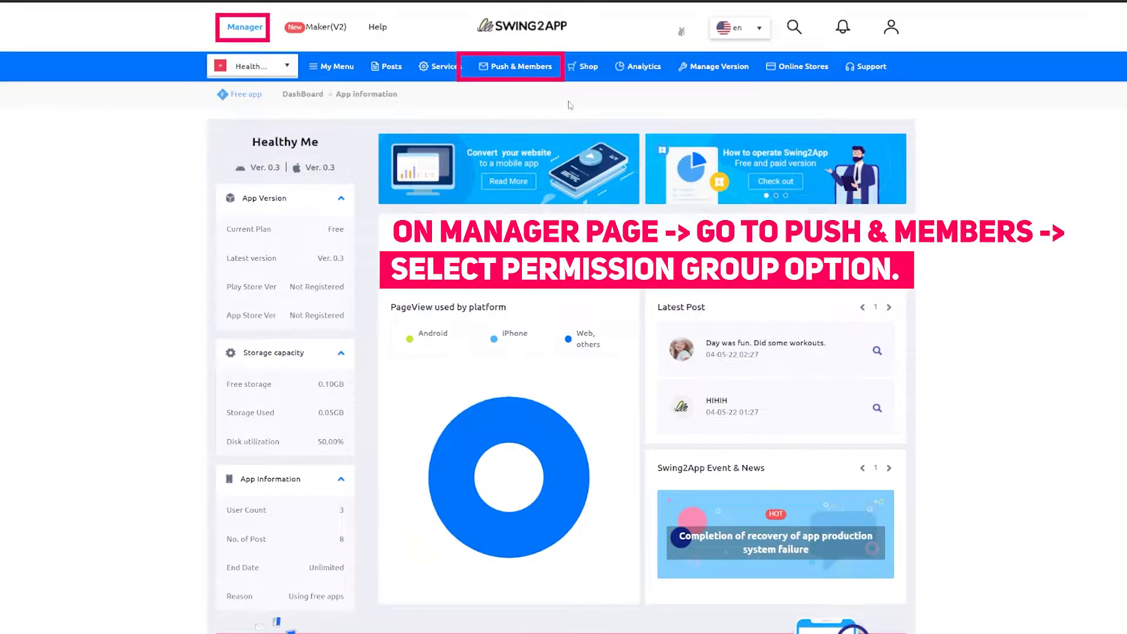
{"action": "left_click", "coordinate": [517, 66]}
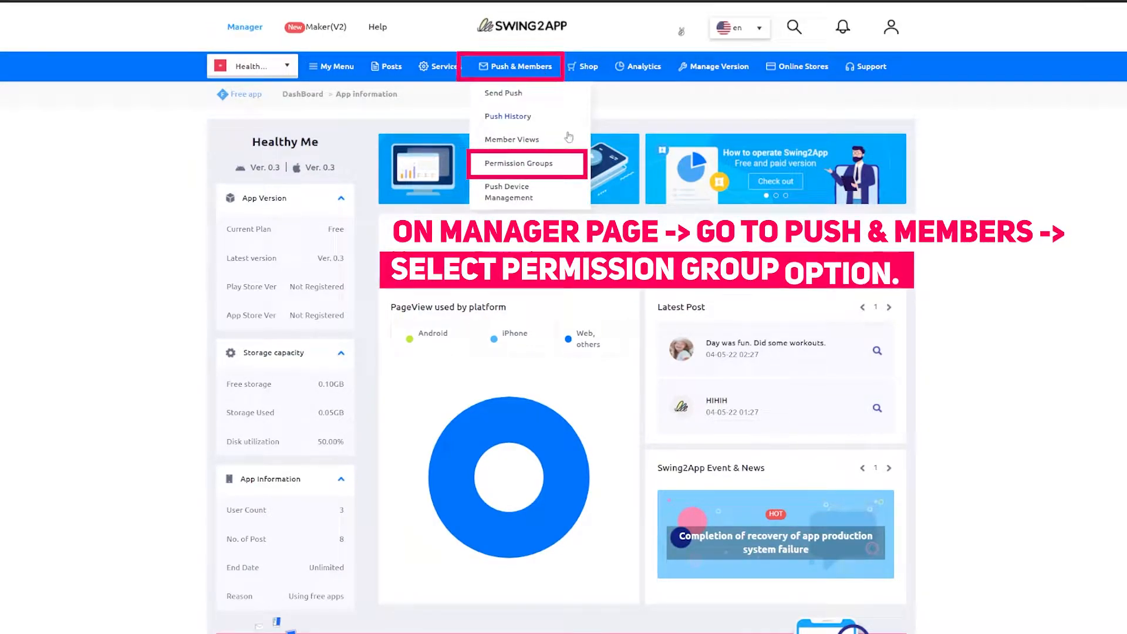
{"action": "left_click", "coordinate": [517, 163]}
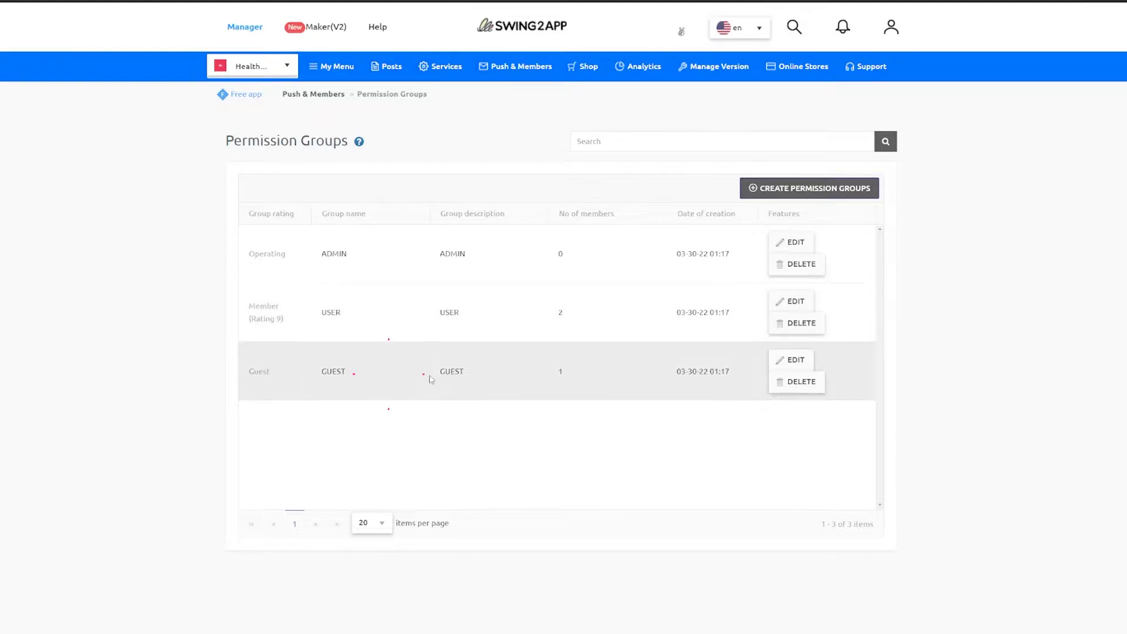
{"action": "mouse_move", "coordinate": [473, 443]}
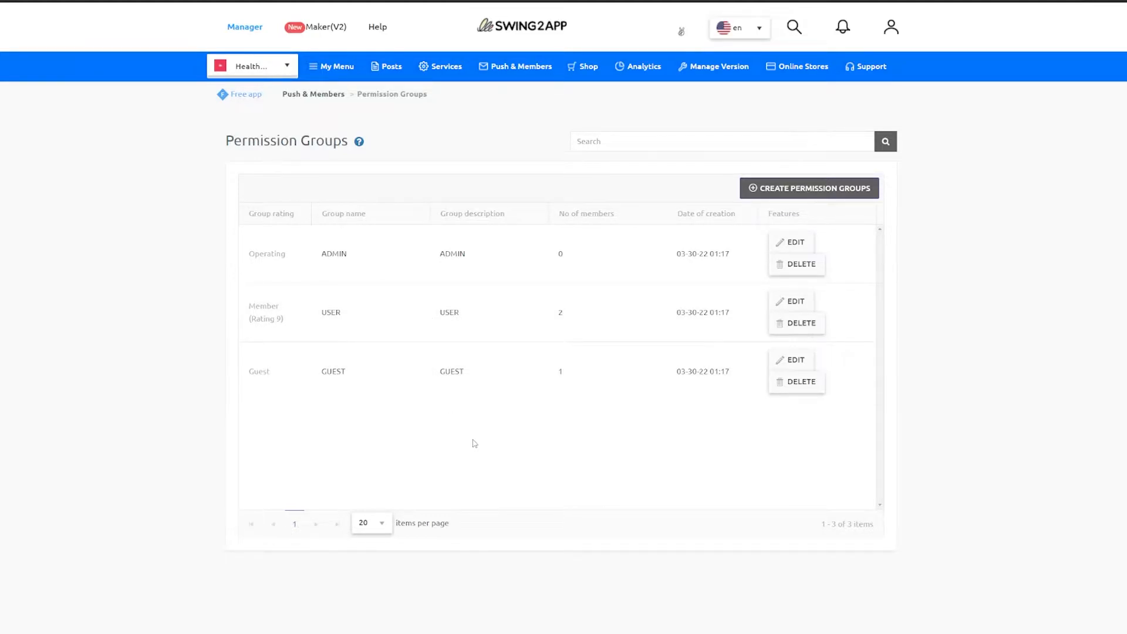
{"action": "mouse_move", "coordinate": [939, 304]}
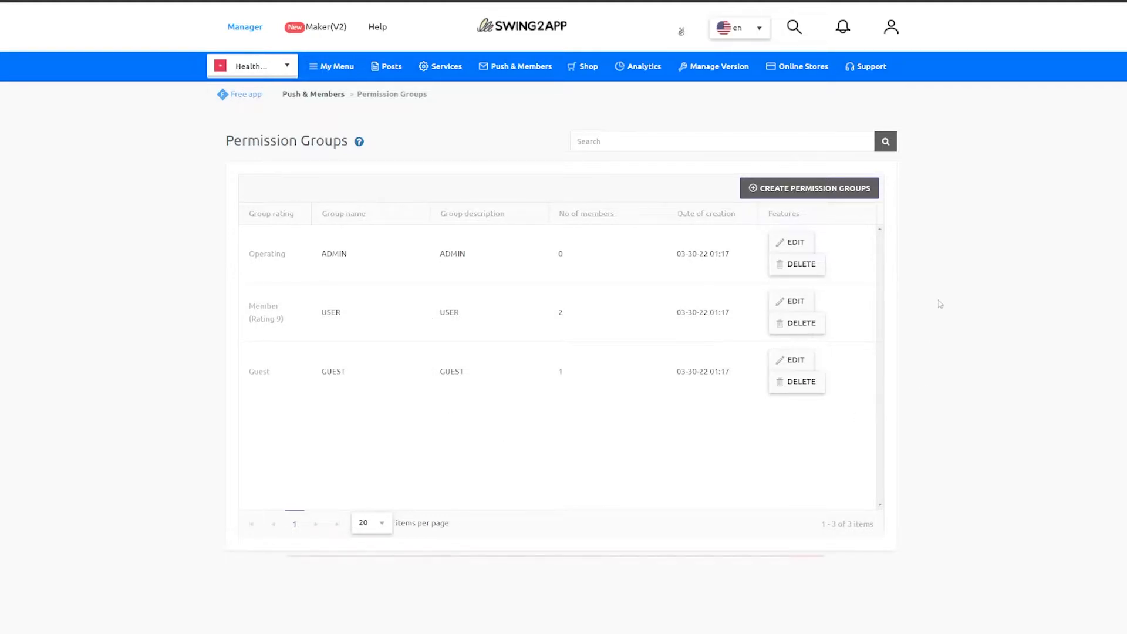
- Fill a new permission group named Paid user with Rating 8 and a paid-users-only description
{"action": "left_click", "coordinate": [807, 188]}
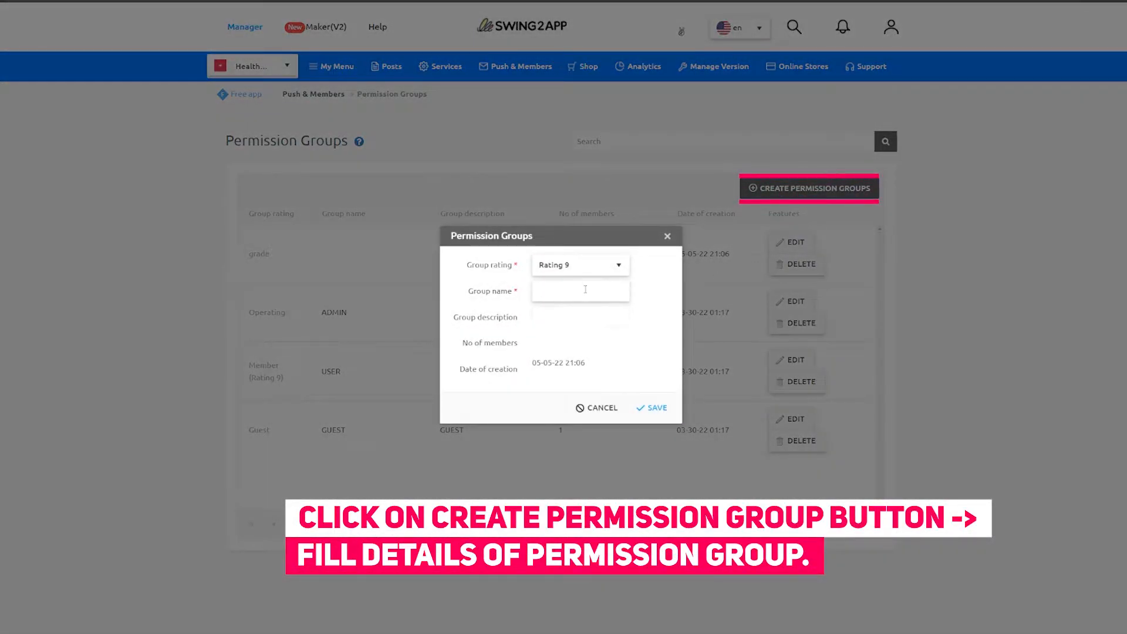
{"action": "type", "text": "Paid"}
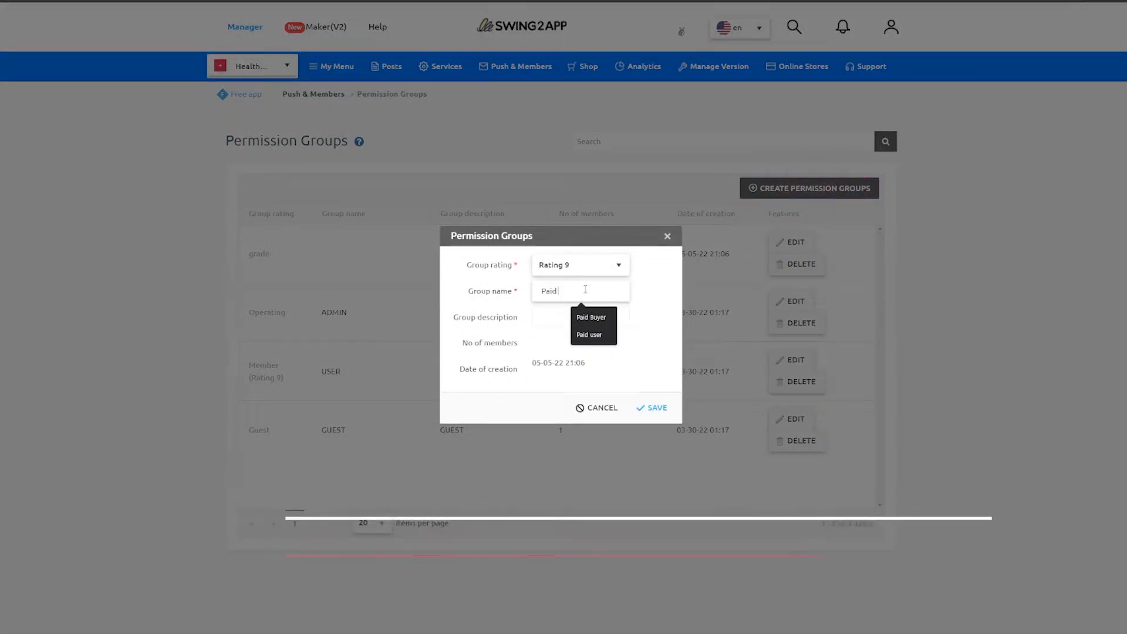
{"action": "left_click", "coordinate": [589, 335]}
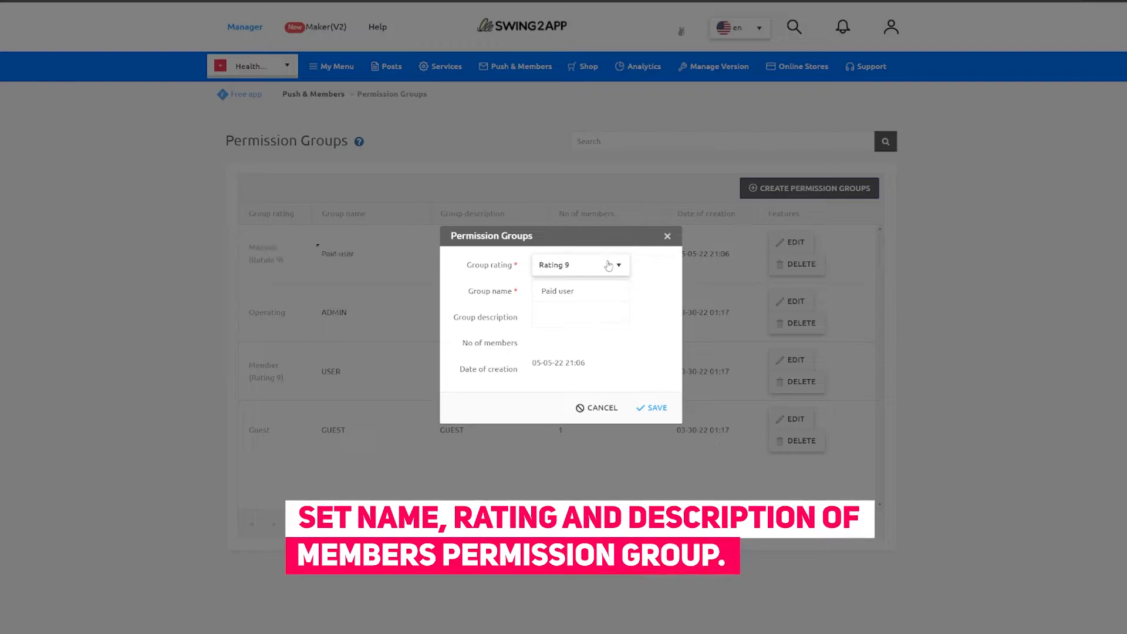
{"action": "left_click", "coordinate": [578, 264]}
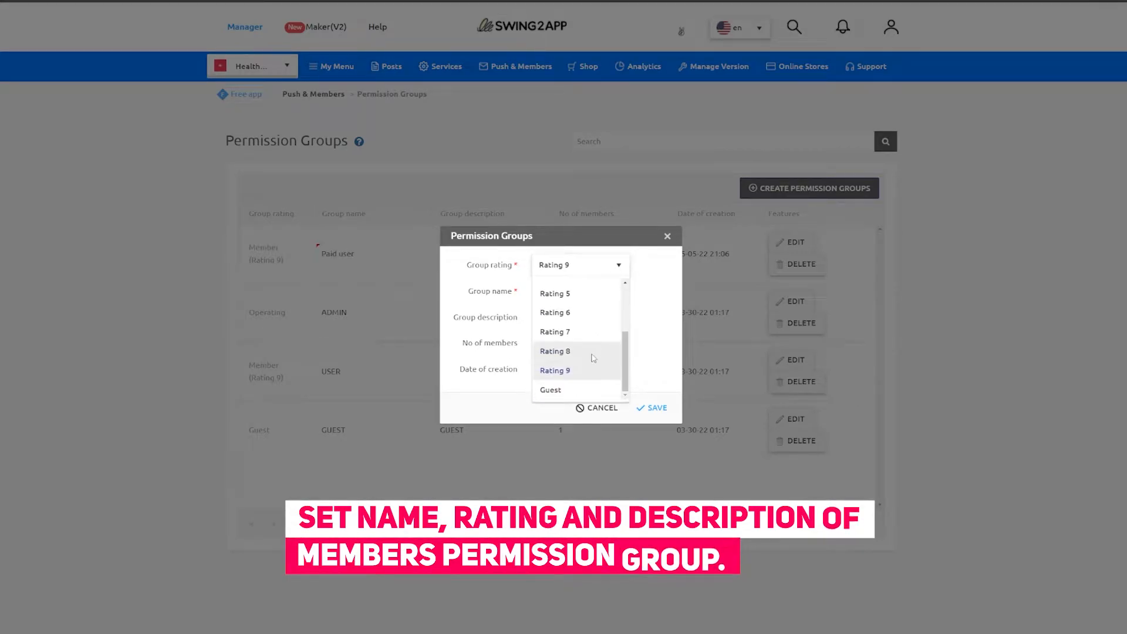
{"action": "left_click", "coordinate": [554, 351]}
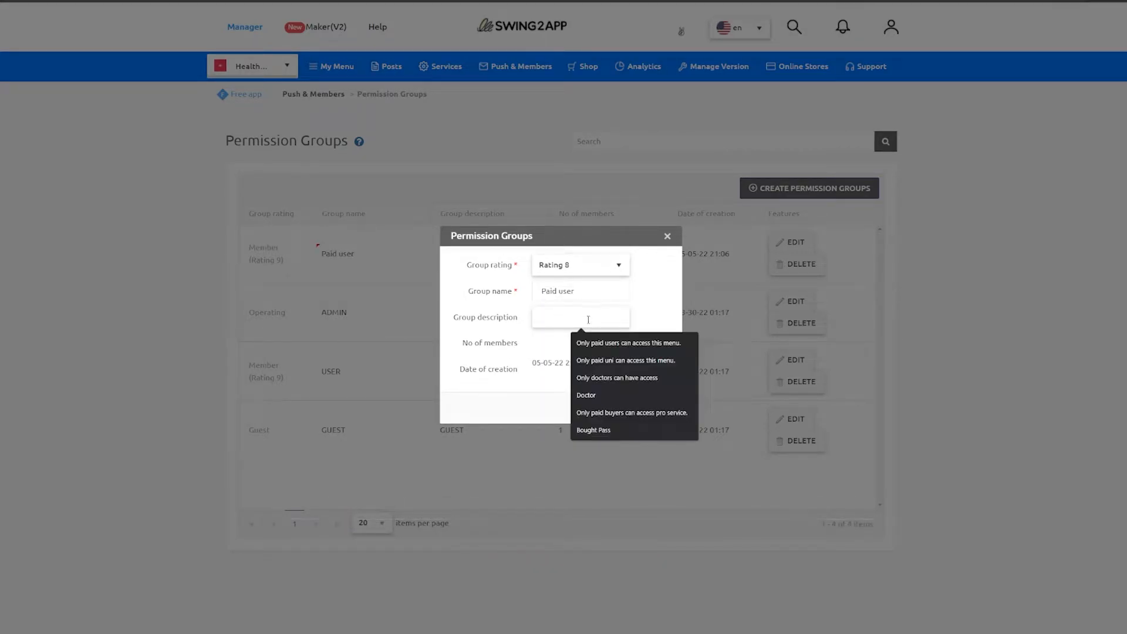
{"action": "left_click", "coordinate": [628, 343]}
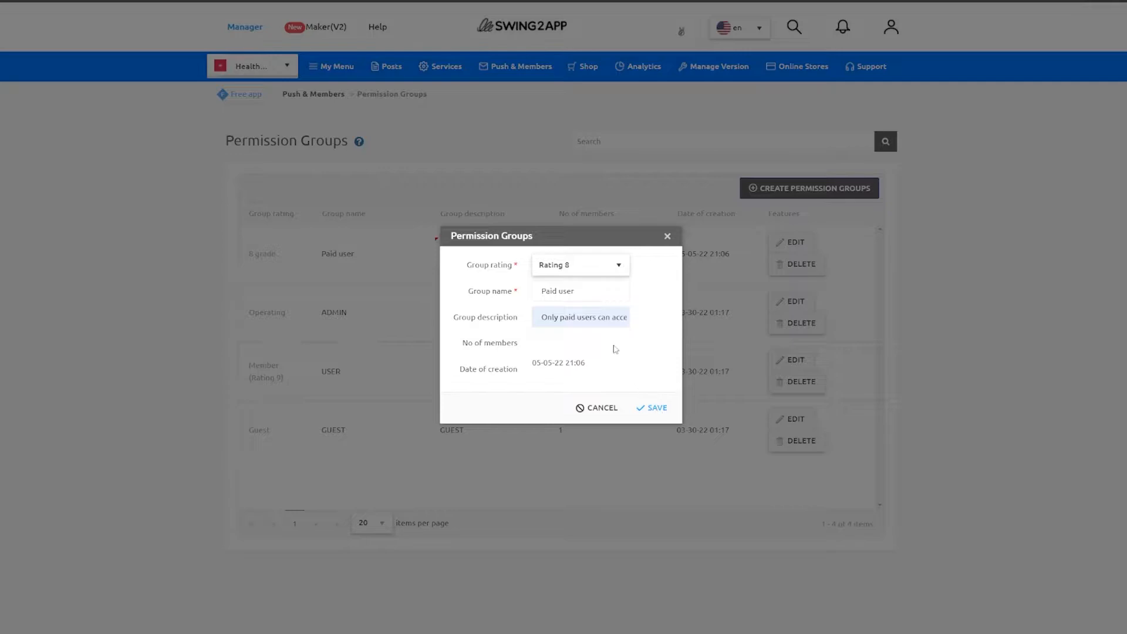
- Keep the rating at Rating 8, save the Paid user group and confirm the saved message
{"action": "left_click", "coordinate": [579, 264]}
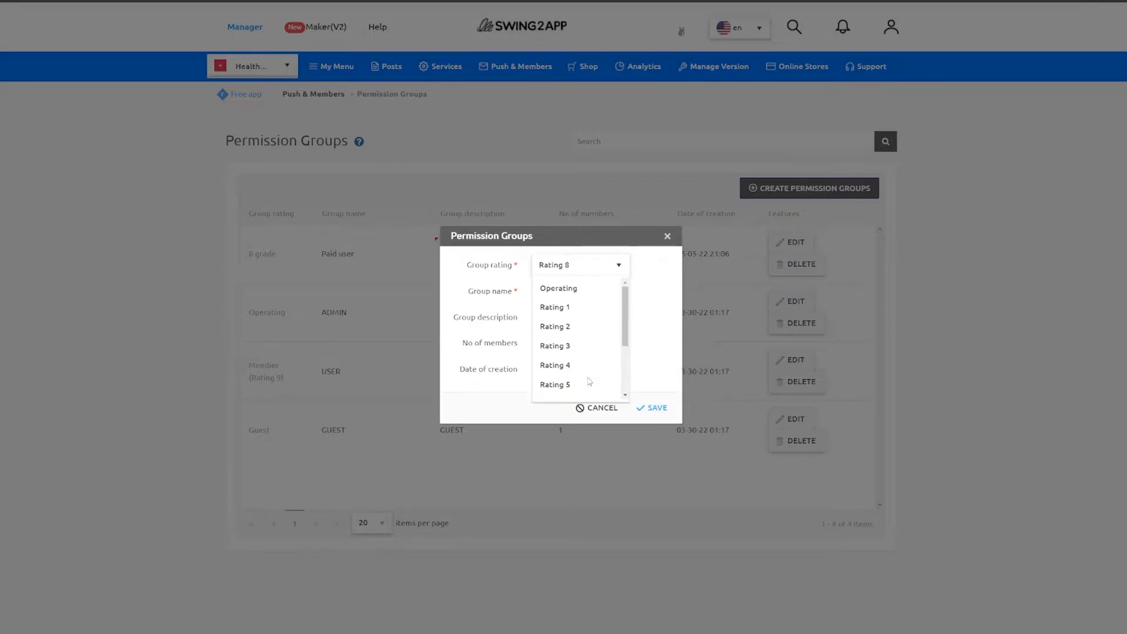
{"action": "left_click", "coordinate": [579, 264]}
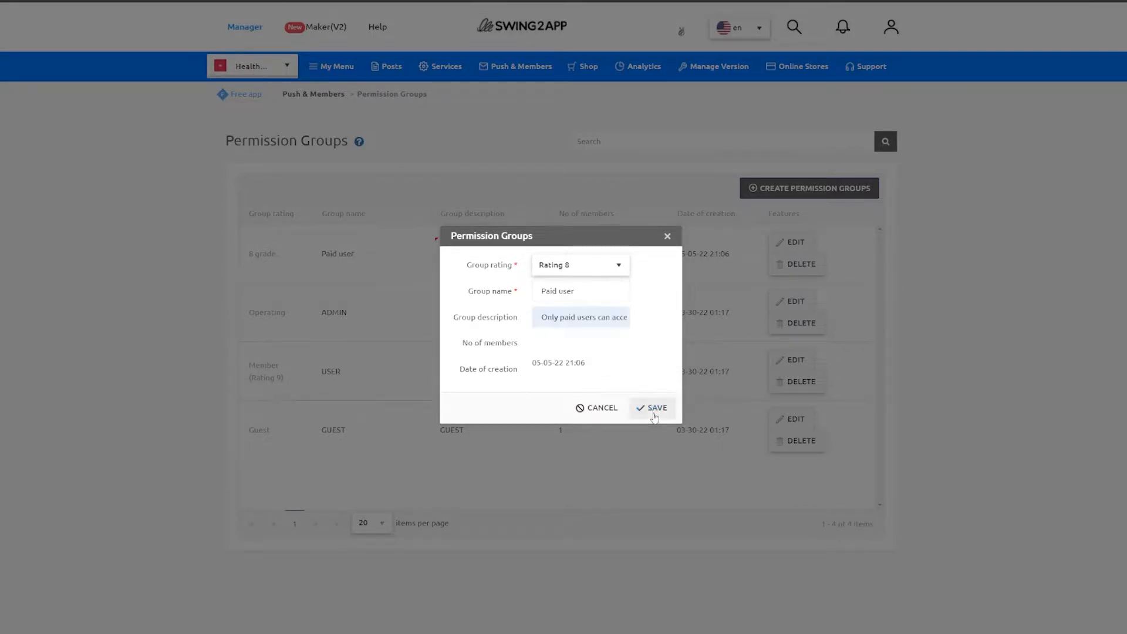
{"action": "left_click", "coordinate": [655, 407]}
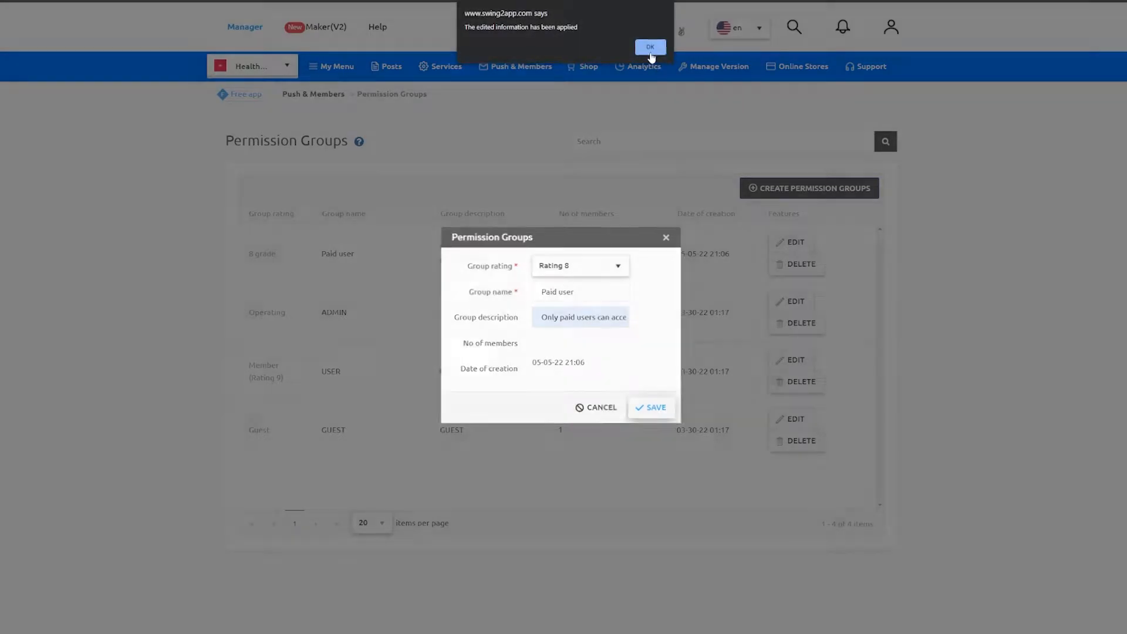
{"action": "left_click", "coordinate": [649, 47]}
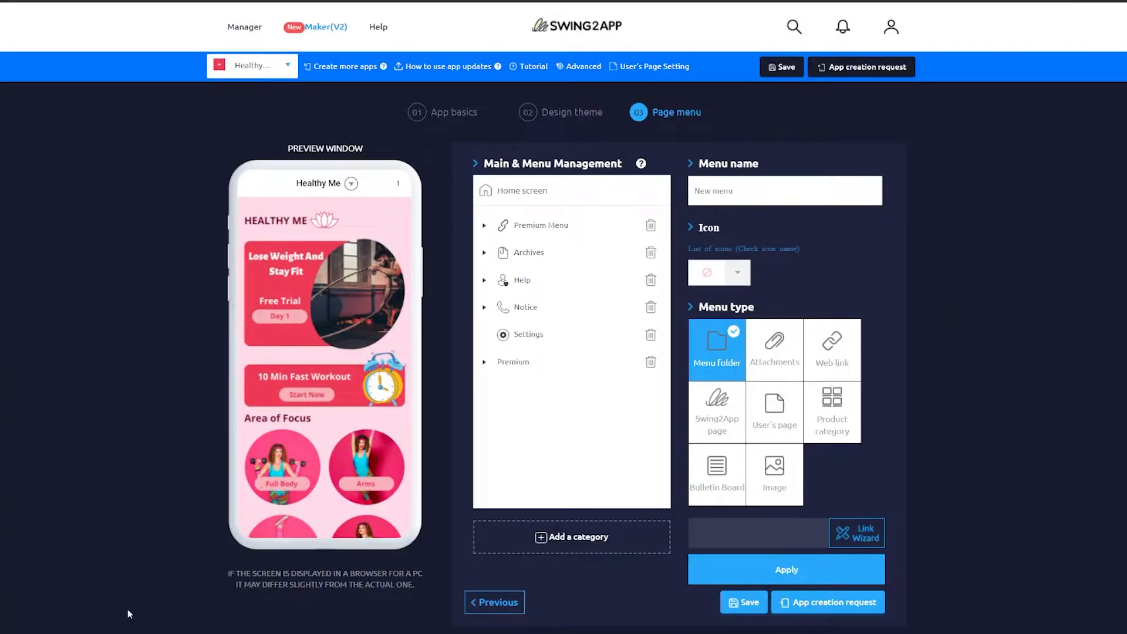
{"action": "mouse_move", "coordinate": [286, 407]}
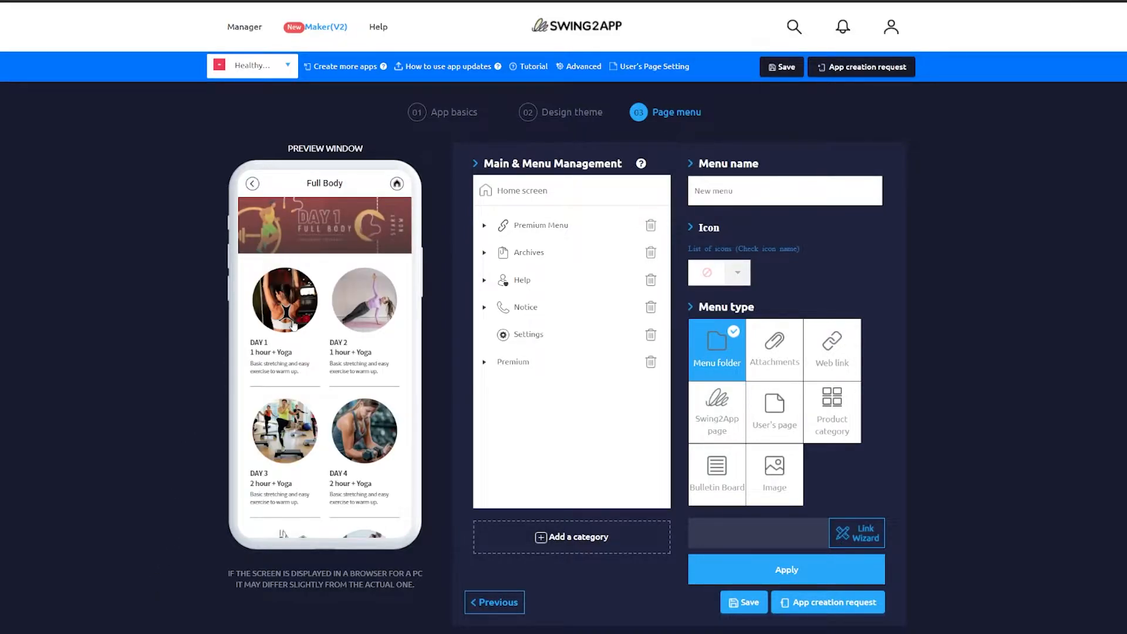
{"action": "left_click", "coordinate": [540, 225]}
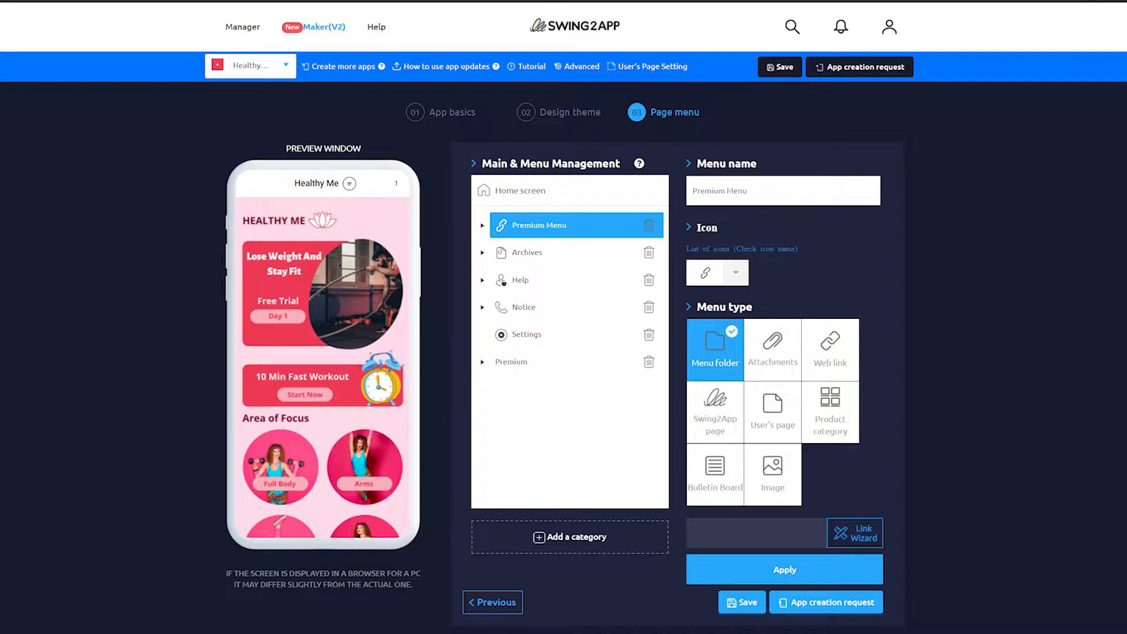
{"action": "left_click", "coordinate": [570, 537]}
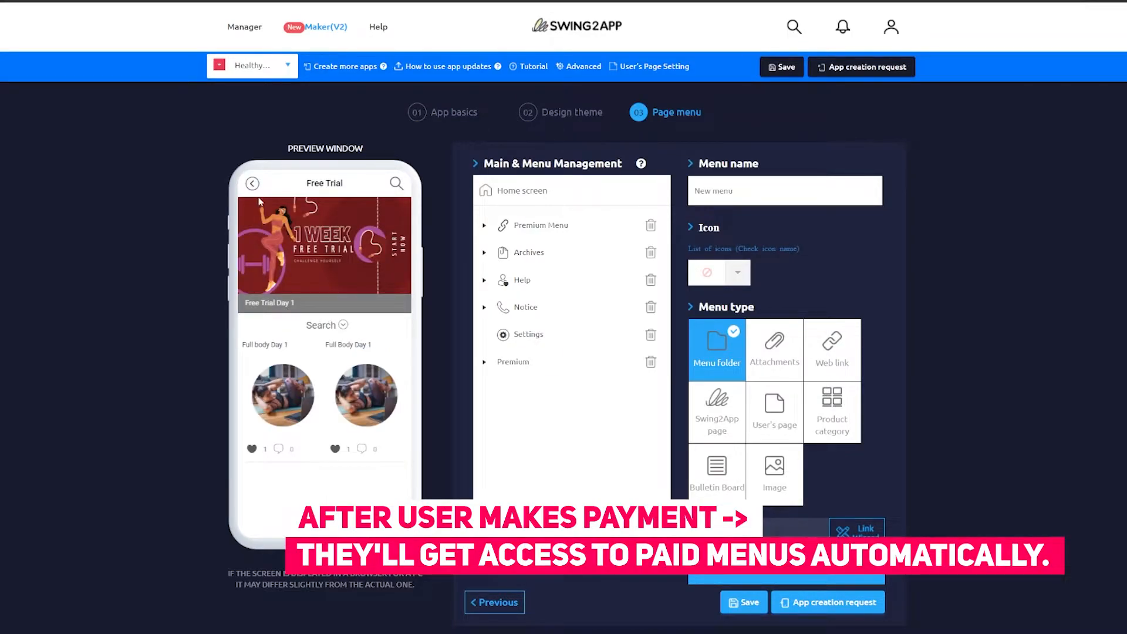
{"action": "left_click", "coordinate": [244, 27]}
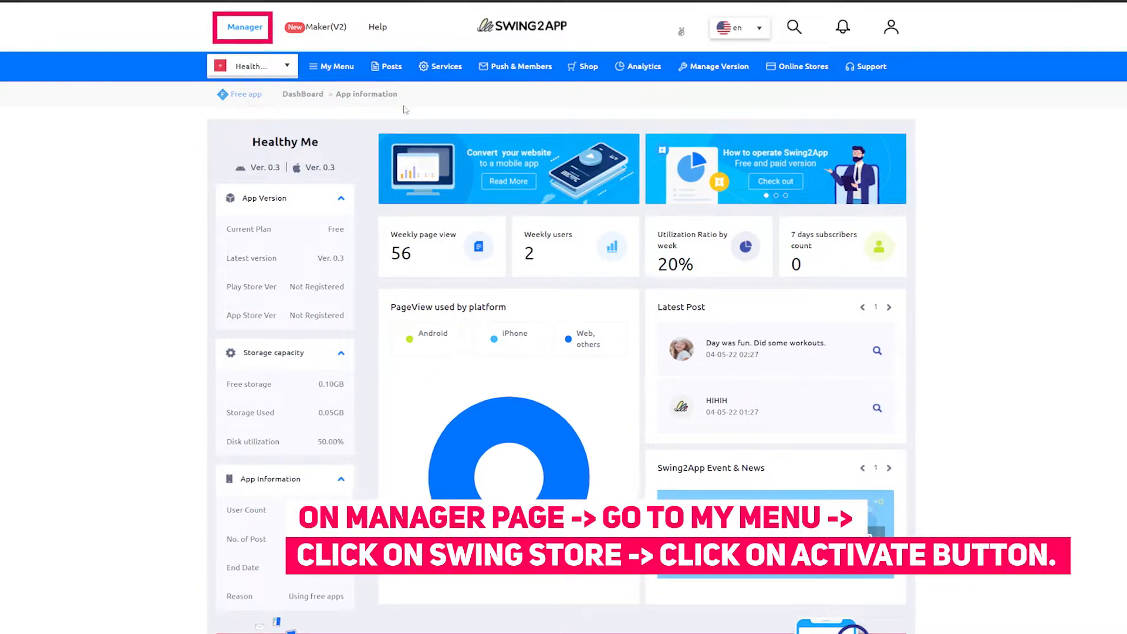
- Activate the Swing Store from My Menu for the app, then bring up the Shop sections
{"action": "left_click", "coordinate": [332, 66]}
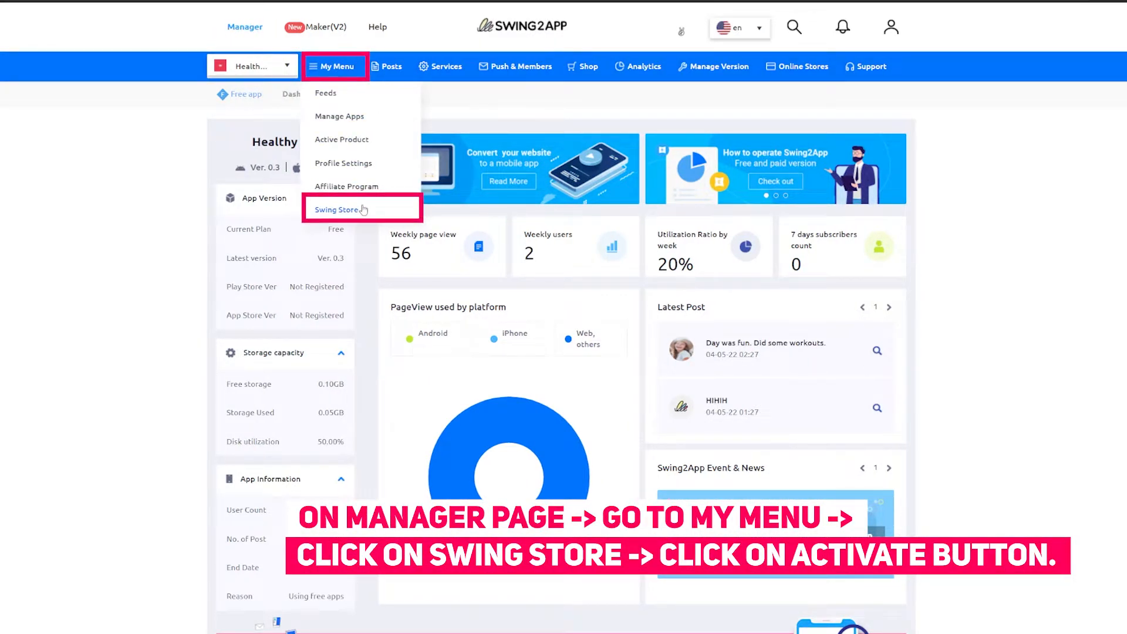
{"action": "left_click", "coordinate": [336, 209]}
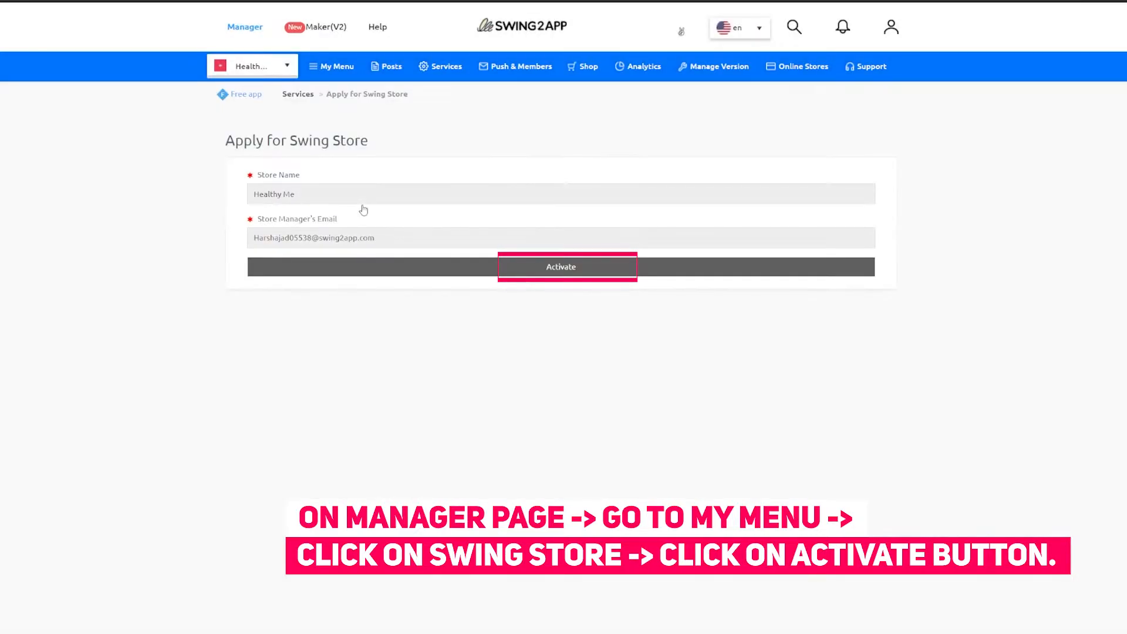
{"action": "left_click", "coordinate": [560, 267]}
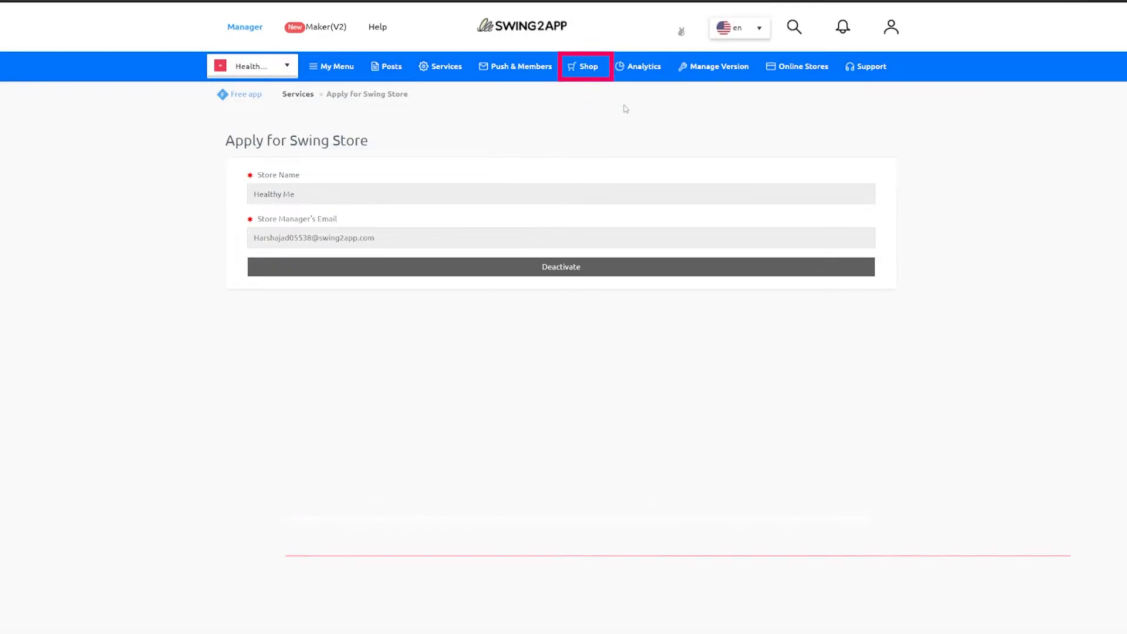
{"action": "left_click", "coordinate": [584, 66]}
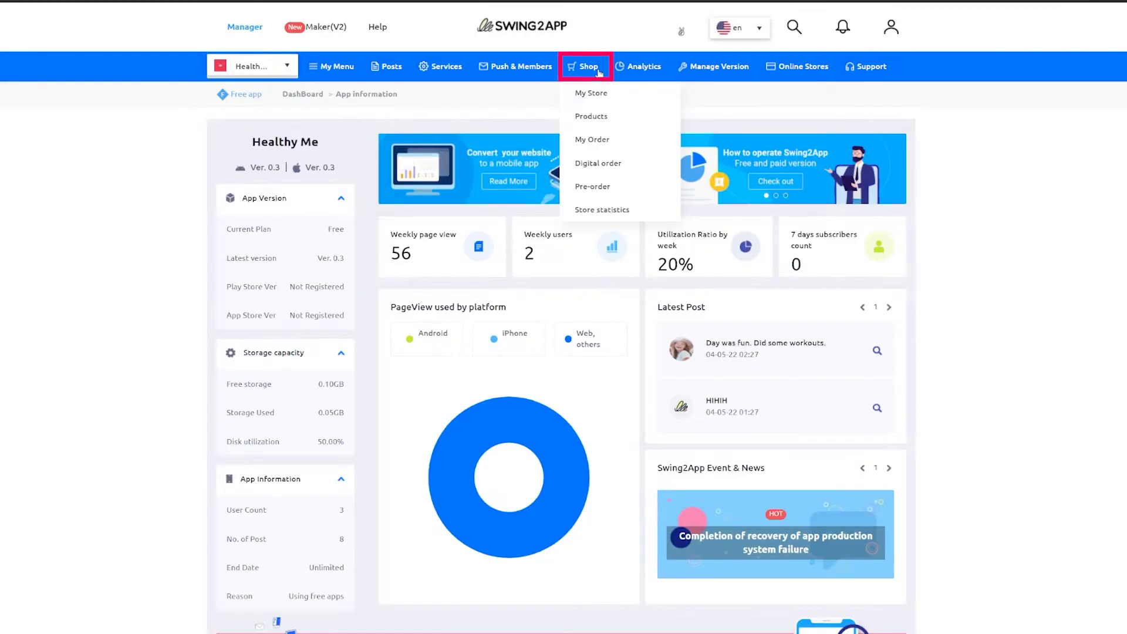
{"action": "mouse_move", "coordinate": [591, 116]}
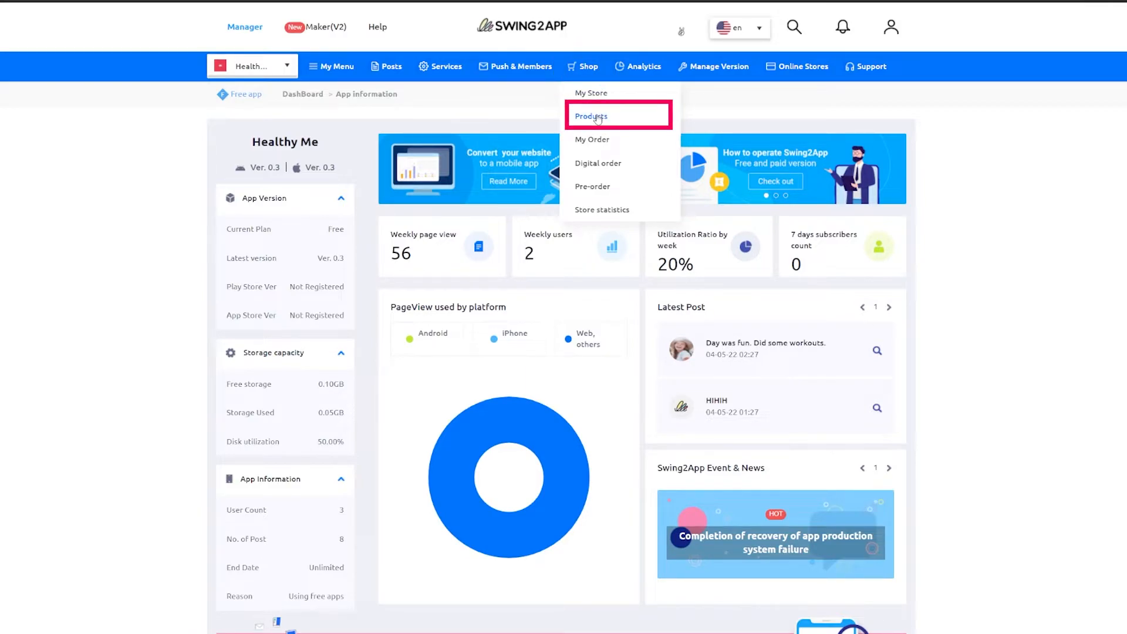
- Go from Products to the store's Product Category list
{"action": "left_click", "coordinate": [591, 116]}
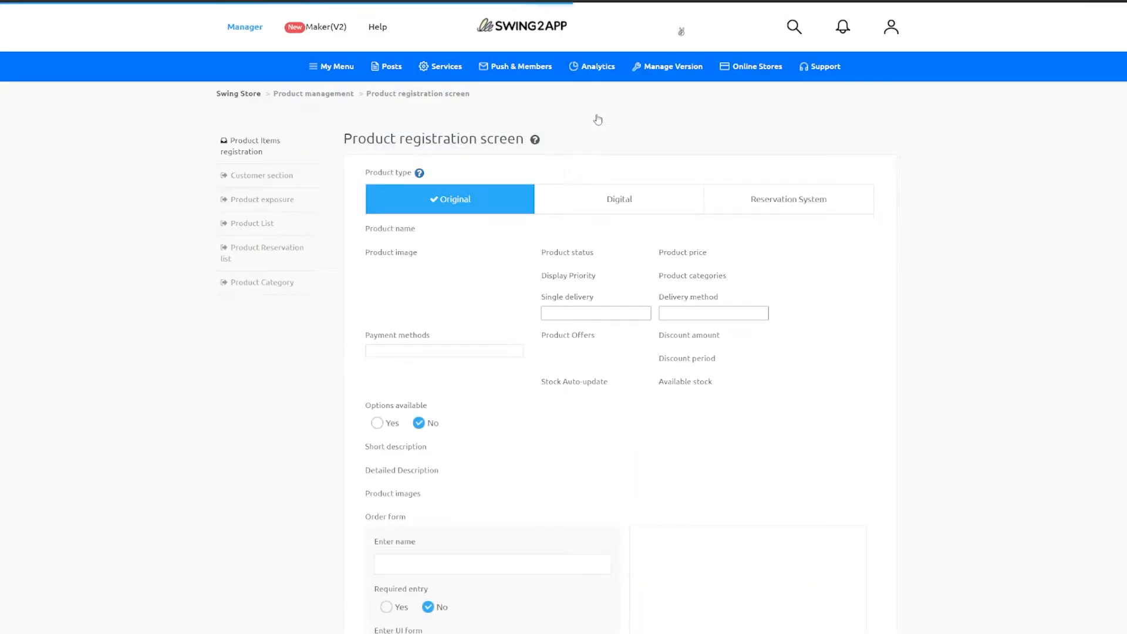
{"action": "left_click", "coordinate": [262, 281]}
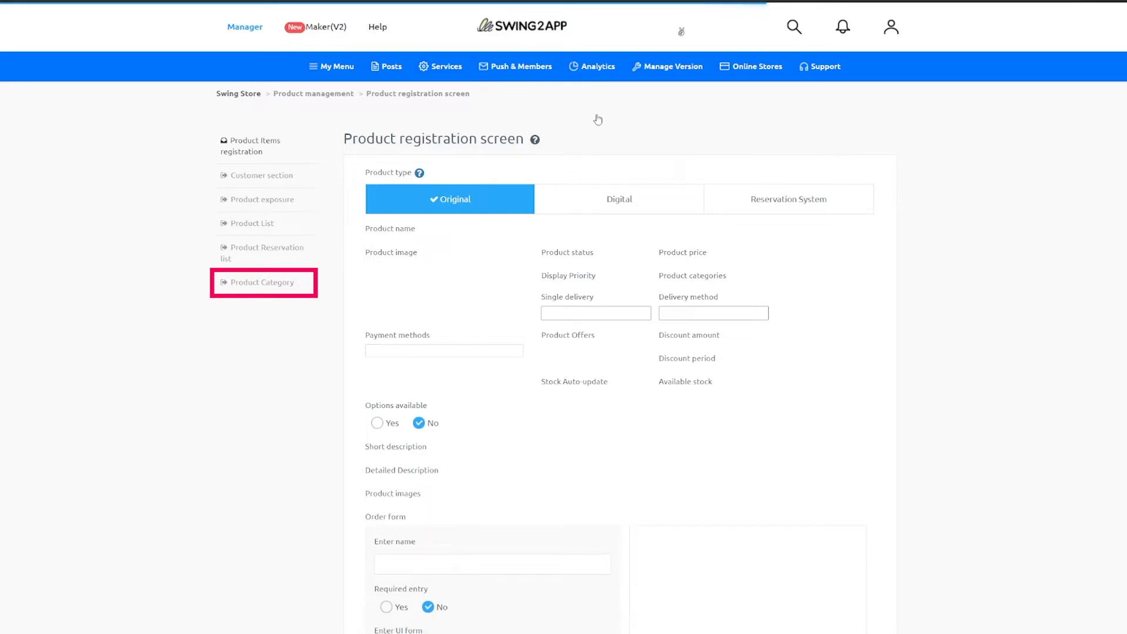
{"action": "left_click", "coordinate": [262, 282]}
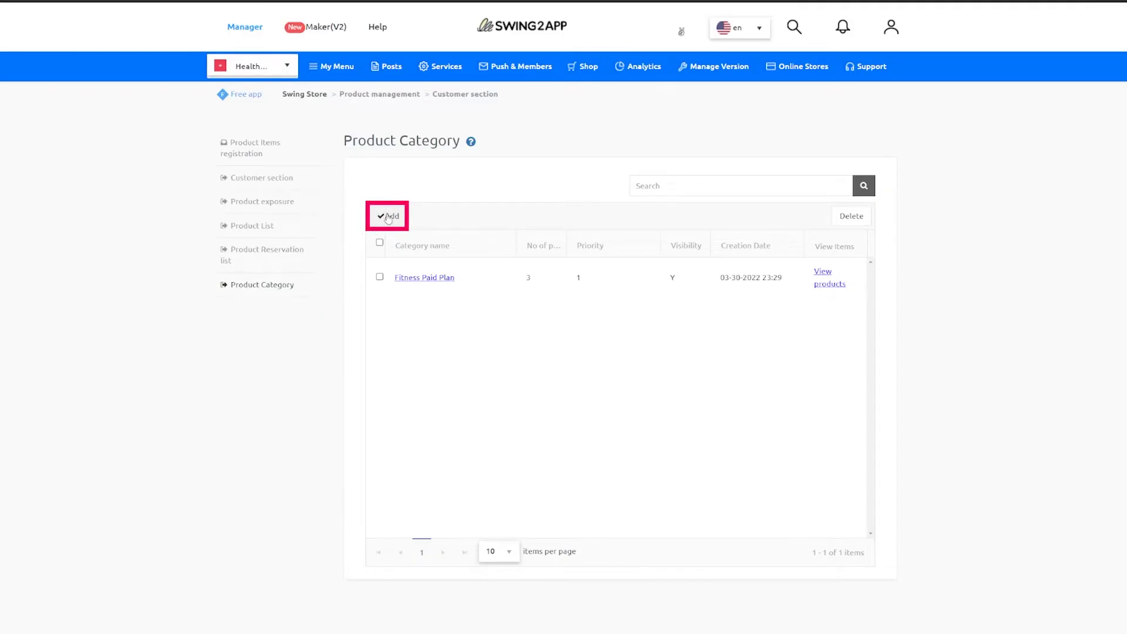
- Review the Fitness Paid Plan category's details and priority, then close the form unchanged
{"action": "left_click", "coordinate": [387, 216]}
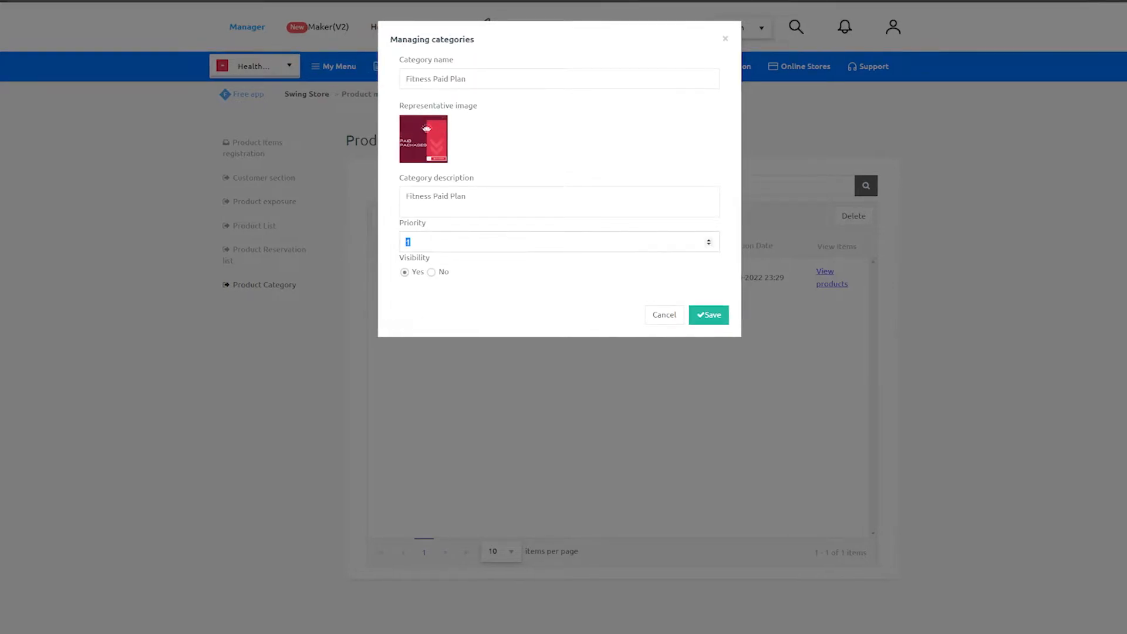
{"action": "left_click", "coordinate": [460, 241]}
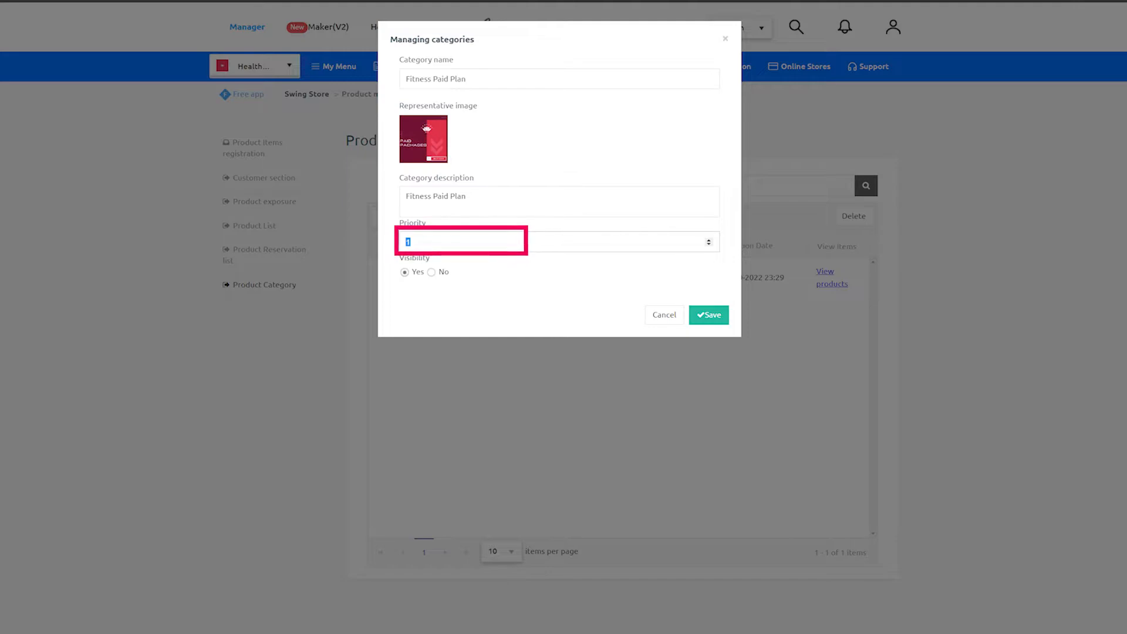
{"action": "left_click", "coordinate": [707, 315]}
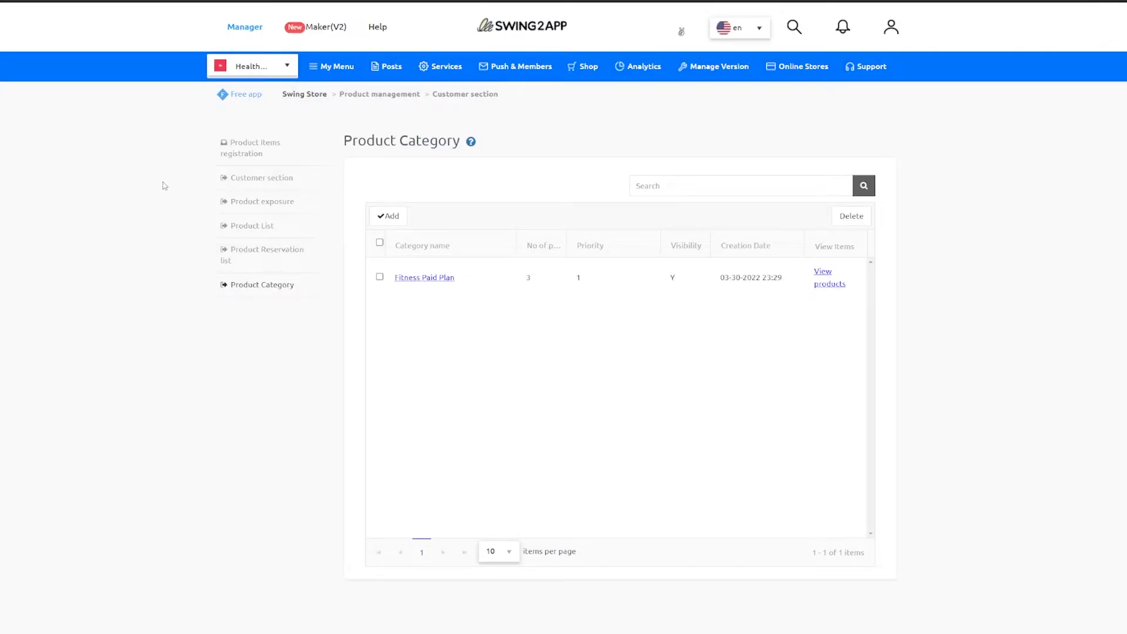
- On the product registration form, grant the Paid user grade with unlimited duration
{"action": "left_click", "coordinate": [255, 146]}
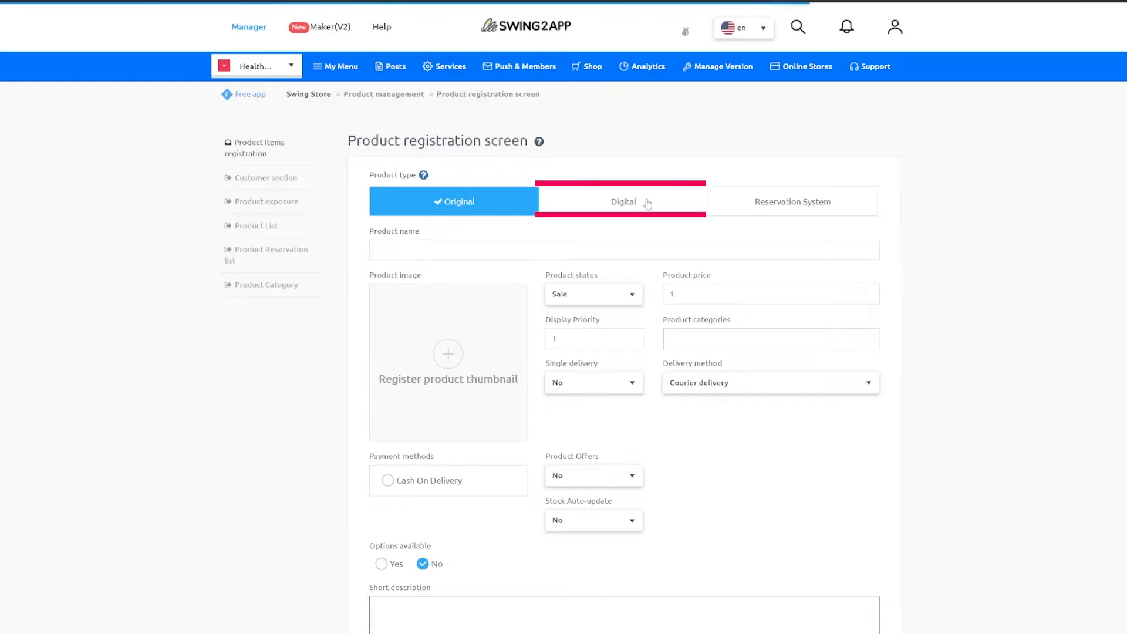
{"action": "left_click", "coordinate": [622, 200]}
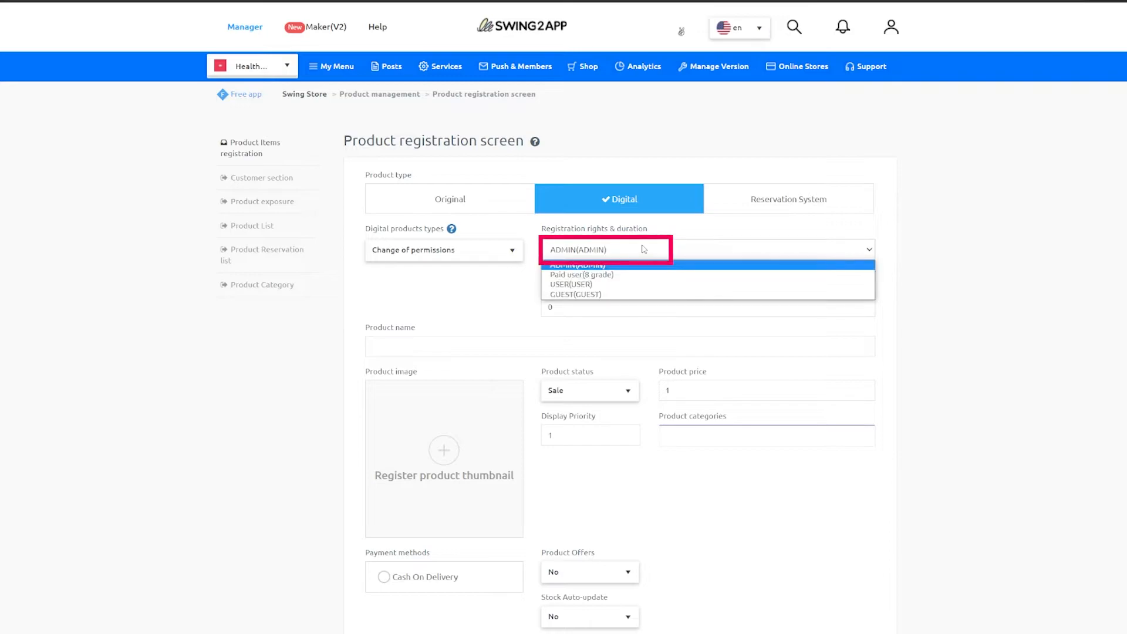
{"action": "mouse_move", "coordinate": [635, 275]}
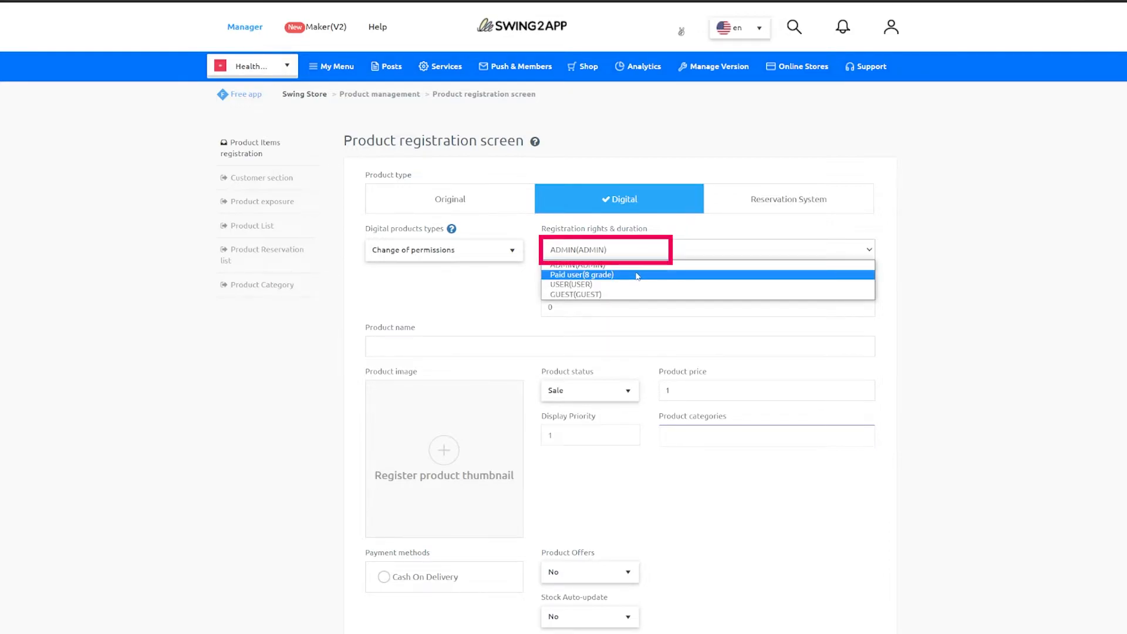
{"action": "left_click", "coordinate": [581, 275]}
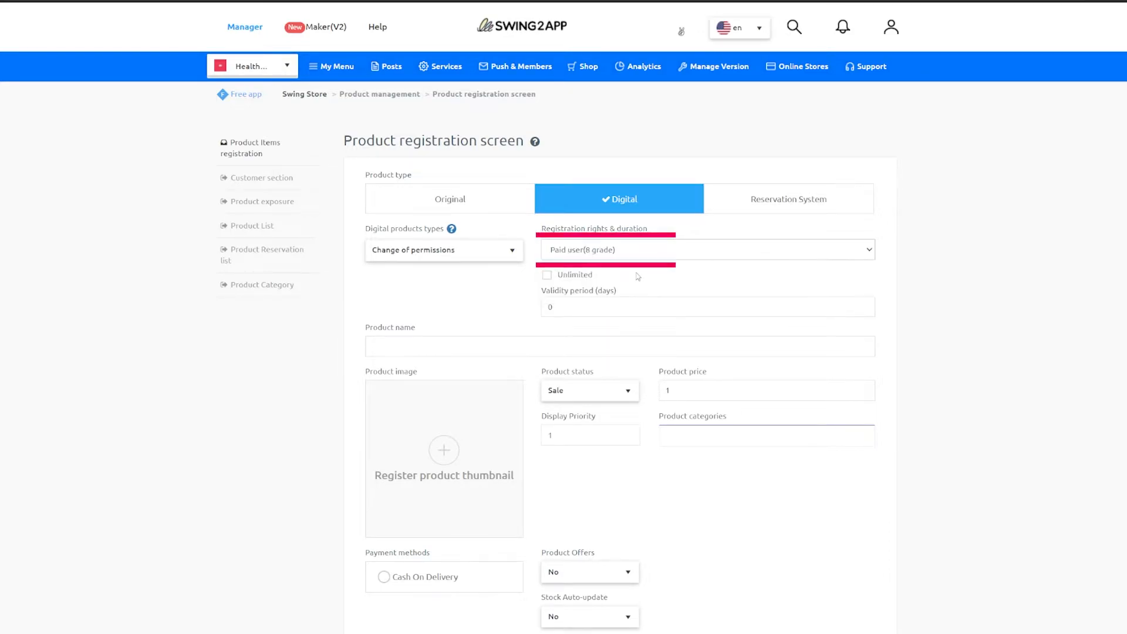
{"action": "left_click", "coordinate": [547, 275]}
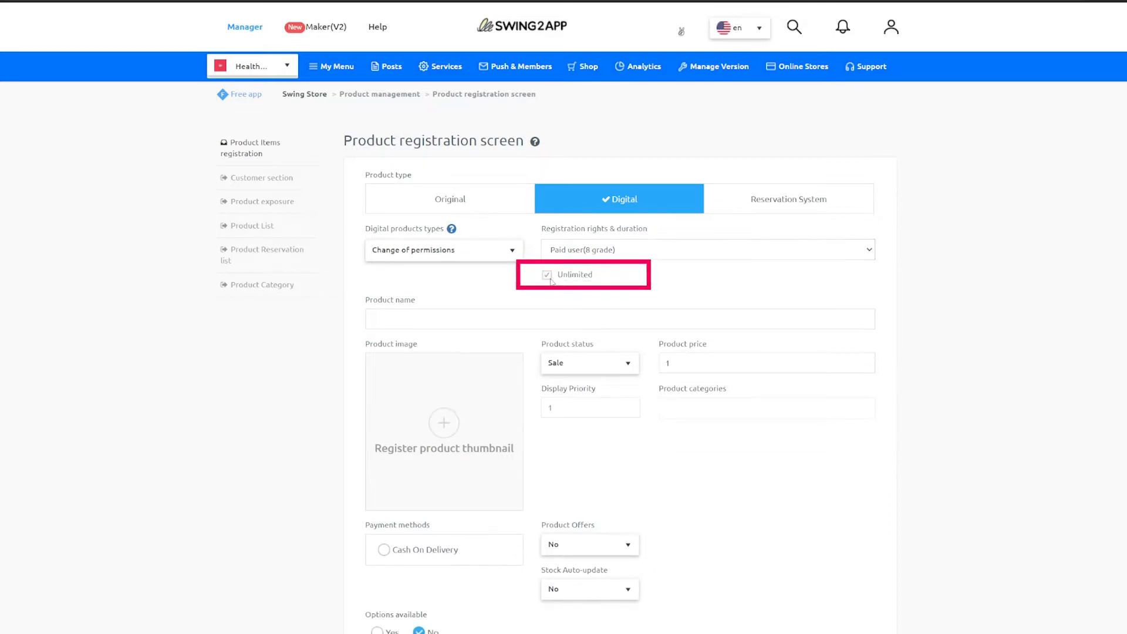
- Choose the Fitness Paid Plan category for the Premium Plan product priced 300
{"action": "left_click", "coordinate": [721, 407]}
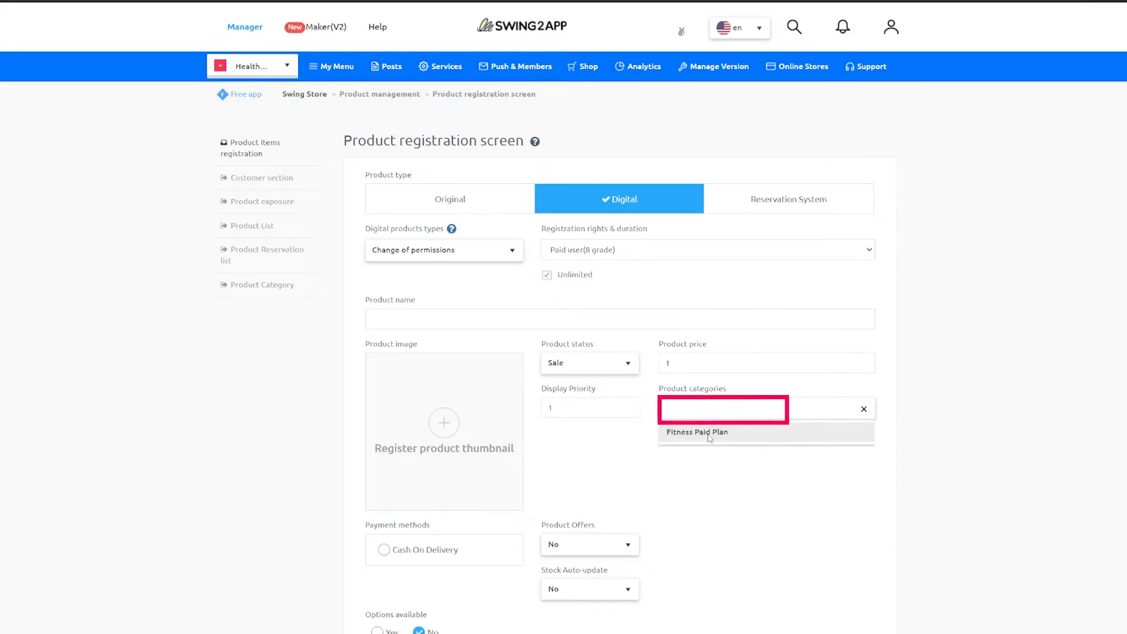
{"action": "scroll", "scroll_direction": "down", "scroll_amount": 3}
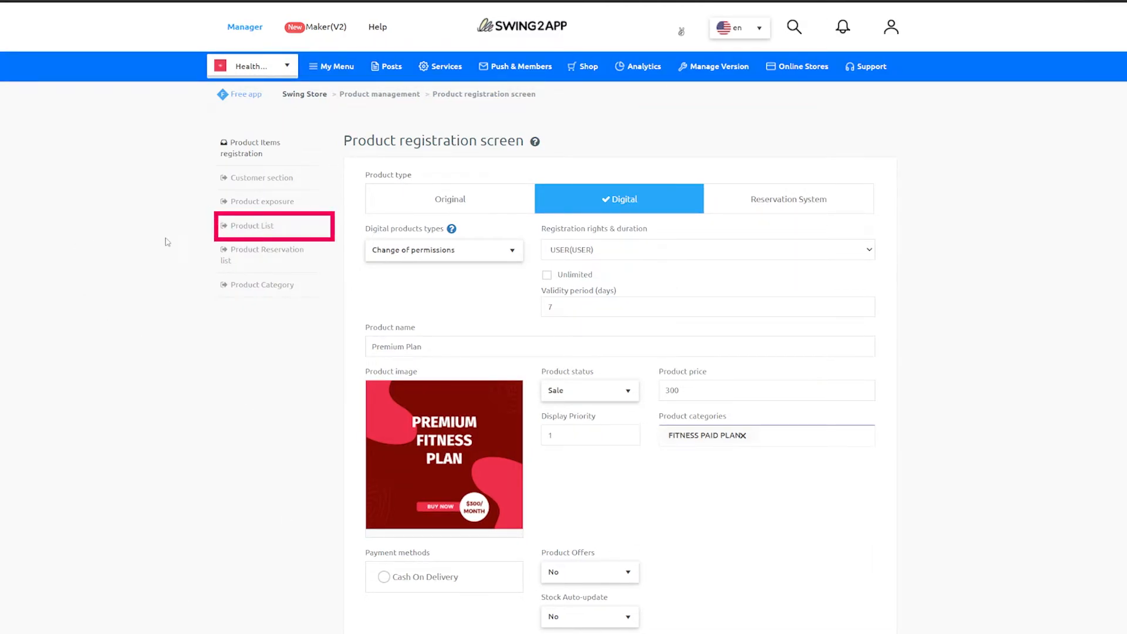
- View the product list showing Premium, Standard and Basic plans at 300, 200 and 100 USD
{"action": "left_click", "coordinate": [252, 225]}
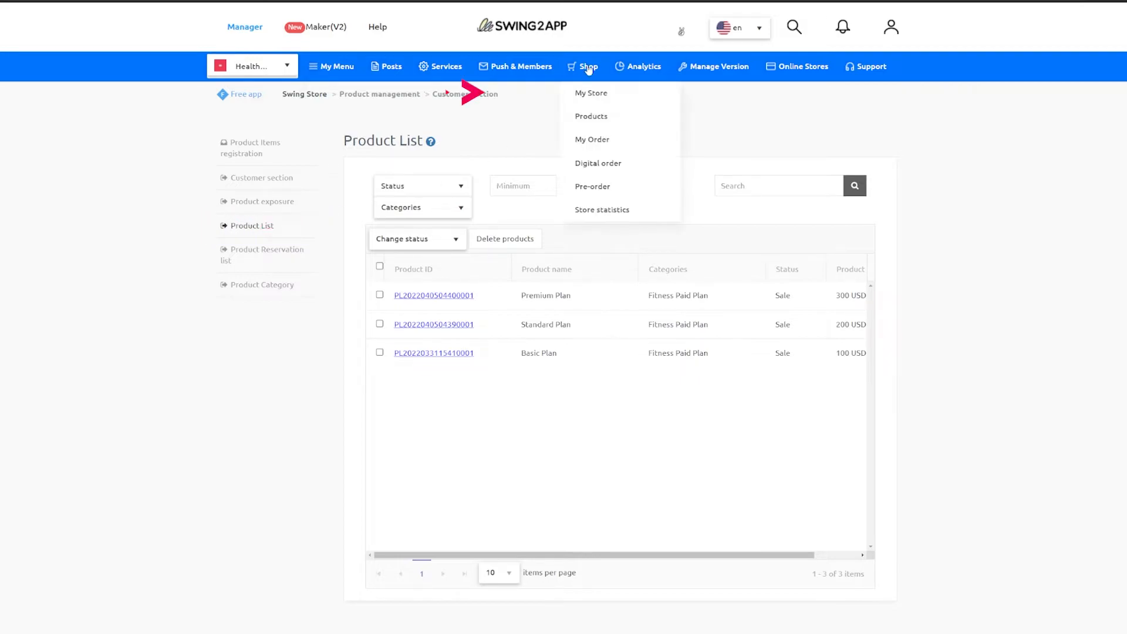
{"action": "mouse_move", "coordinate": [602, 208]}
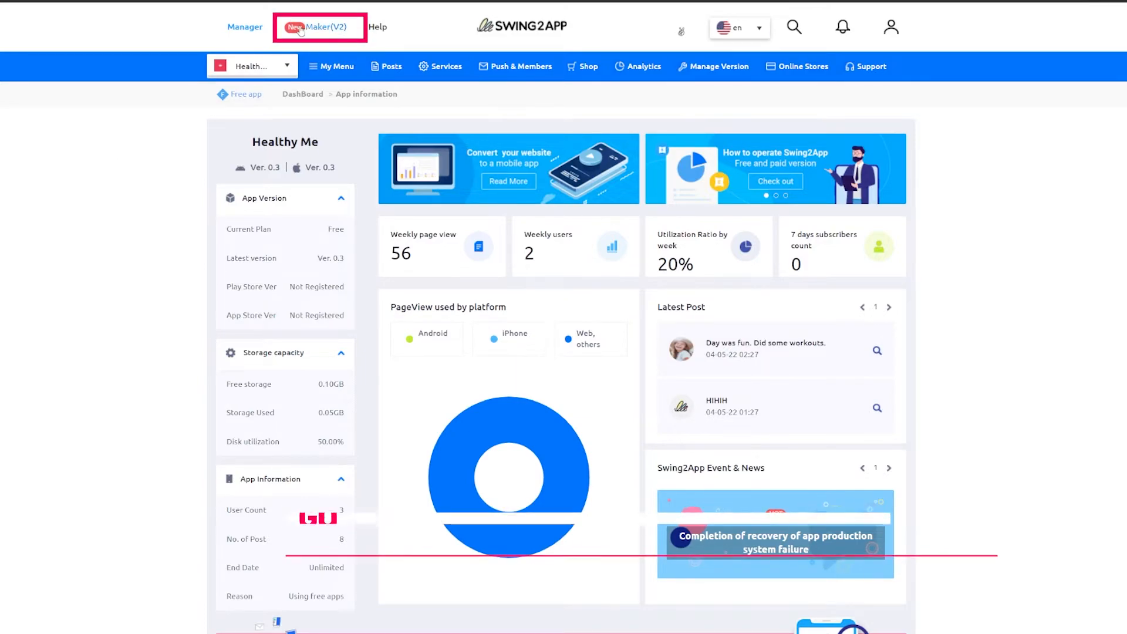
- In Maker(V2), browse the Link Wizard's Swing functions and product categories, then close it
{"action": "left_click", "coordinate": [318, 27]}
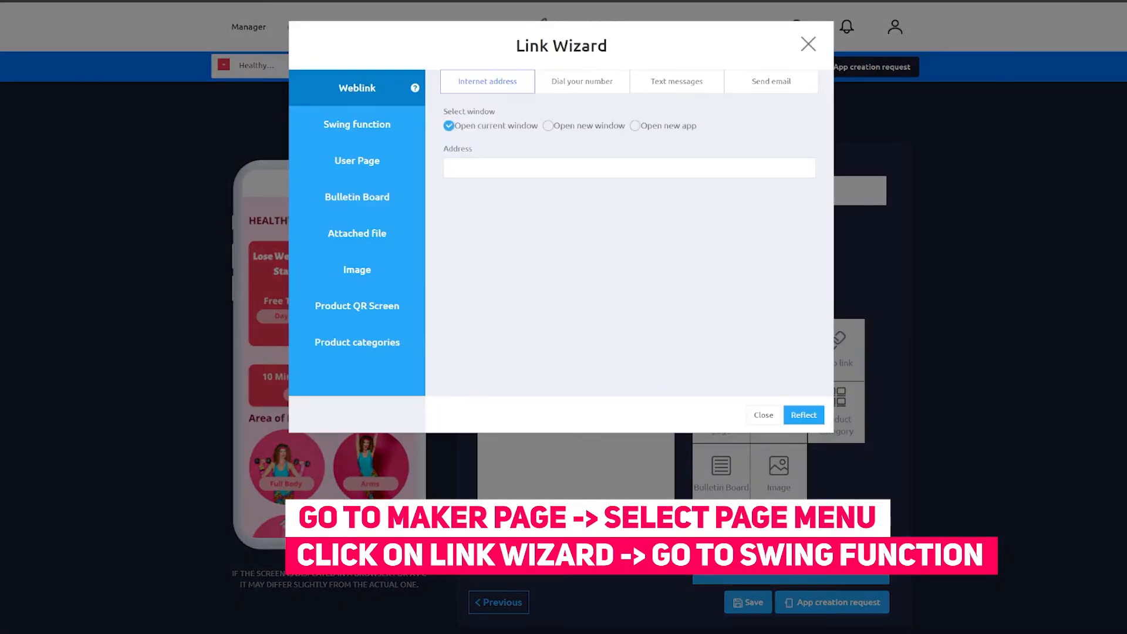
{"action": "left_click", "coordinate": [357, 123]}
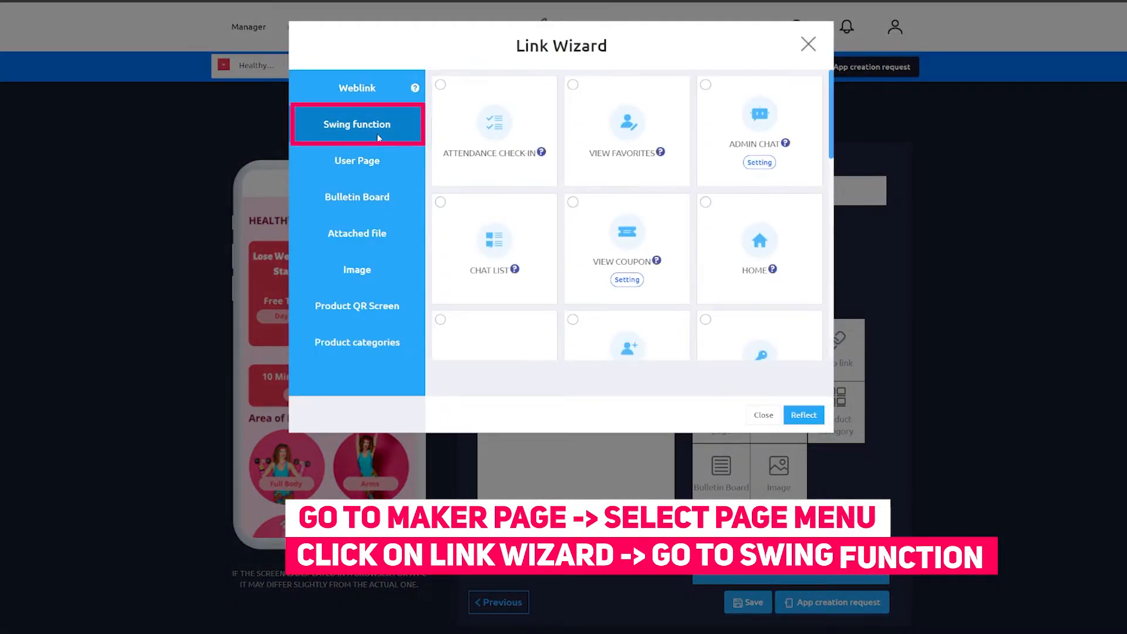
{"action": "scroll", "scroll_direction": "down", "scroll_amount": 3}
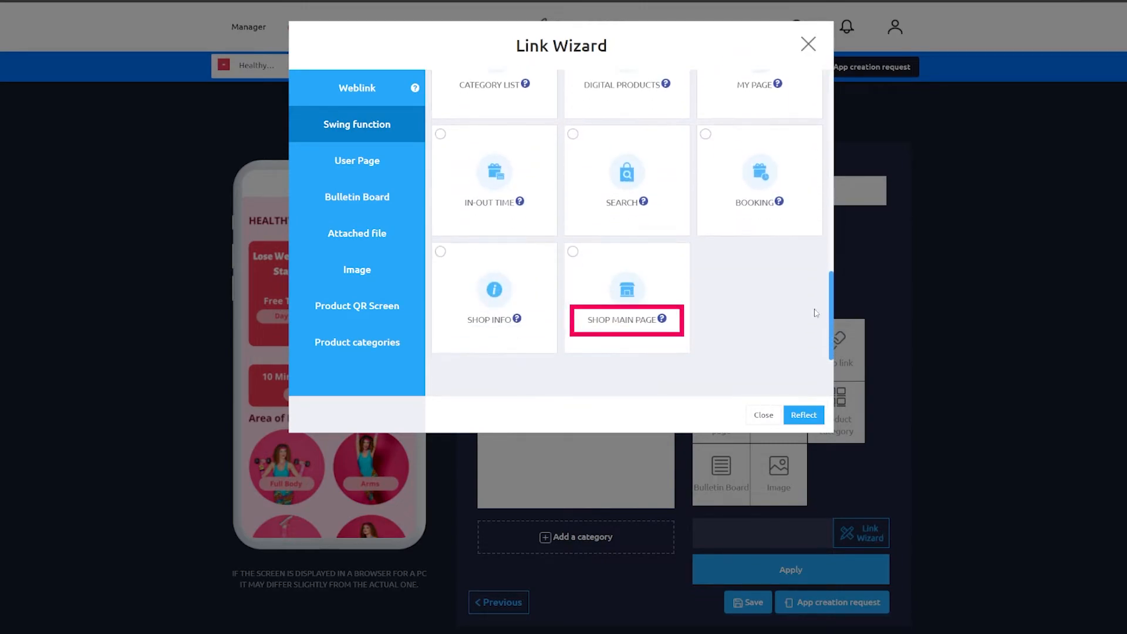
{"action": "left_click", "coordinate": [626, 297]}
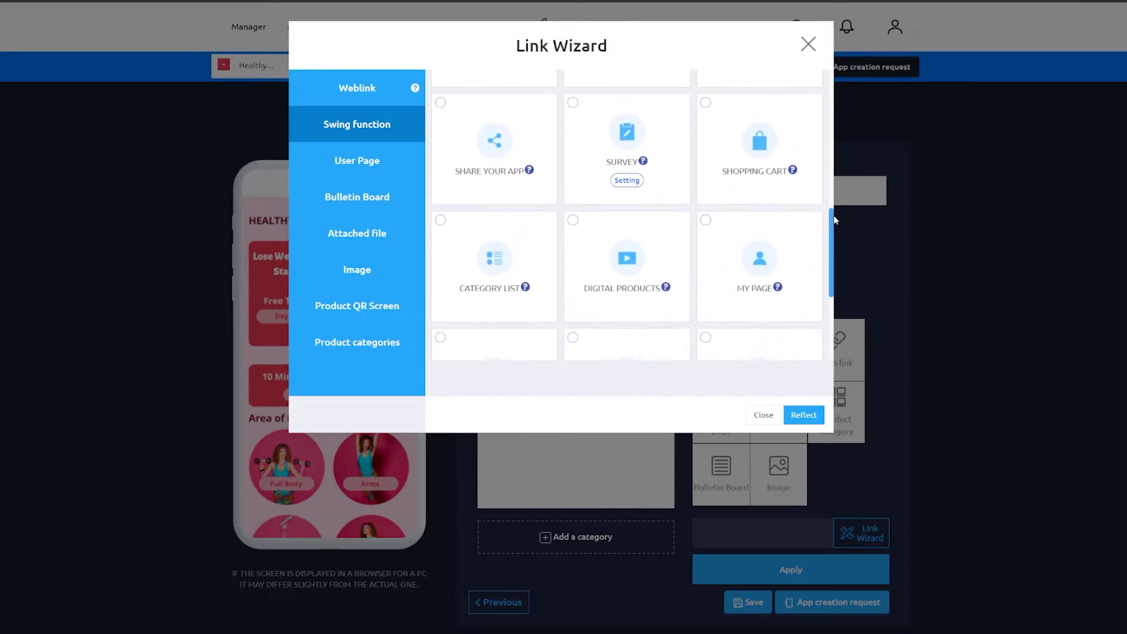
{"action": "scroll", "scroll_direction": "down", "scroll_amount": 3}
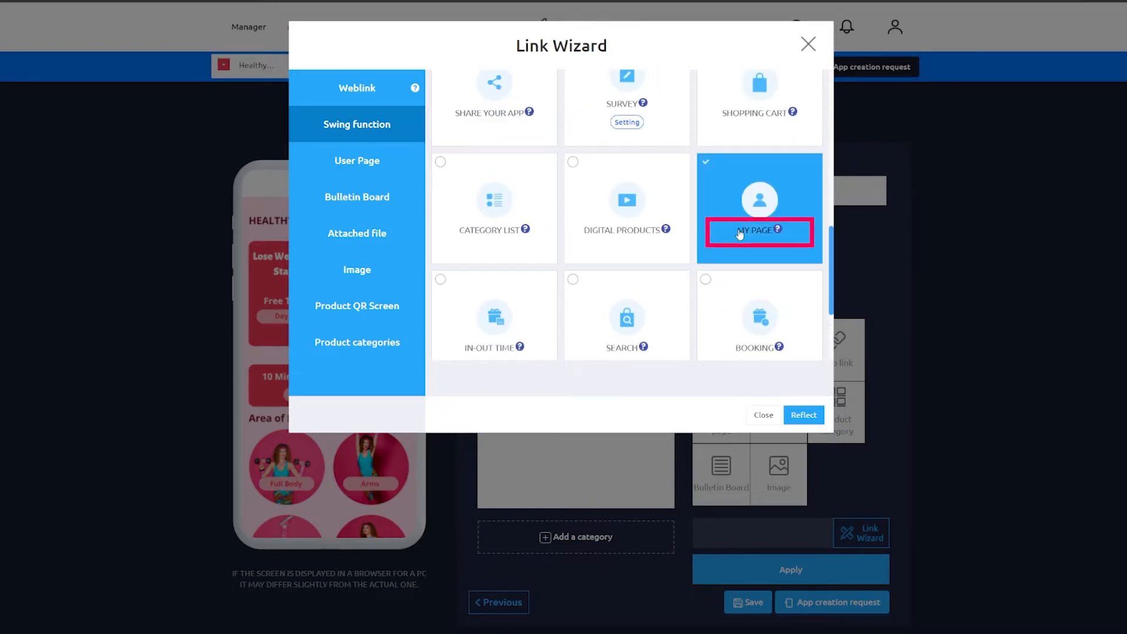
{"action": "left_click", "coordinate": [356, 341]}
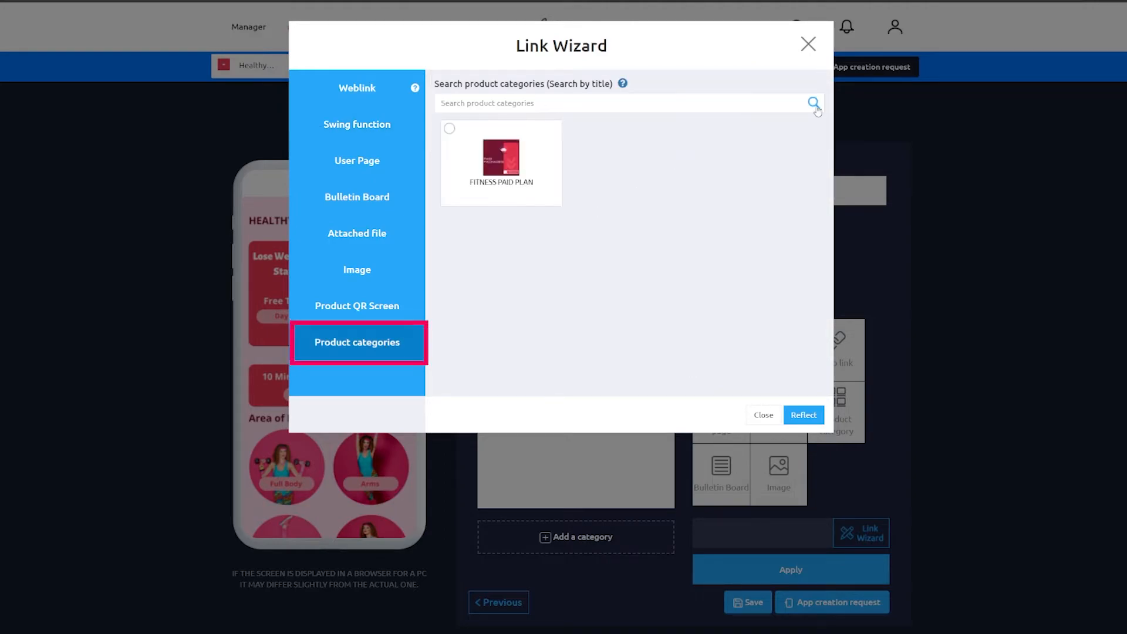
{"action": "left_click", "coordinate": [762, 415]}
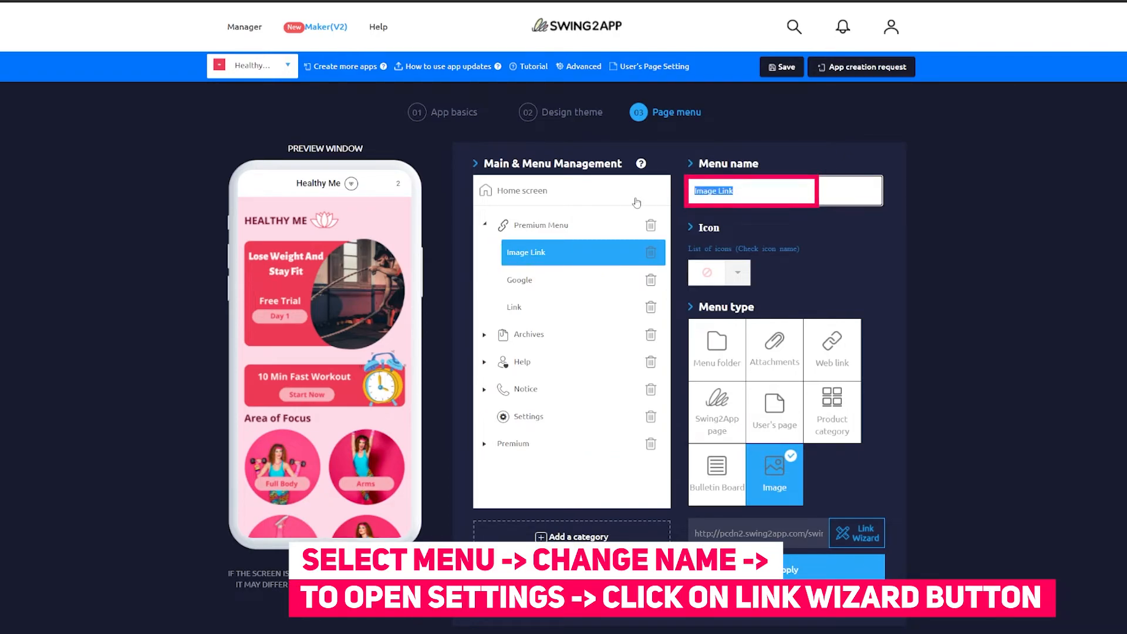
- Link the My page menu to the MY PAGE Swing function, apply and save the app
{"action": "left_click", "coordinate": [857, 533]}
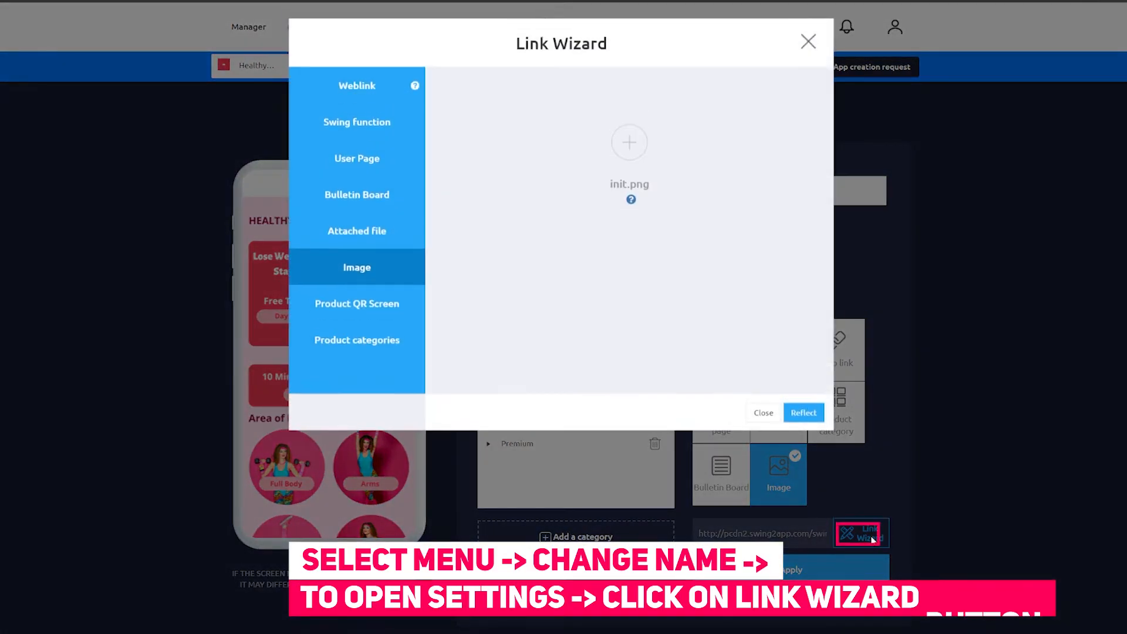
{"action": "left_click", "coordinate": [356, 121]}
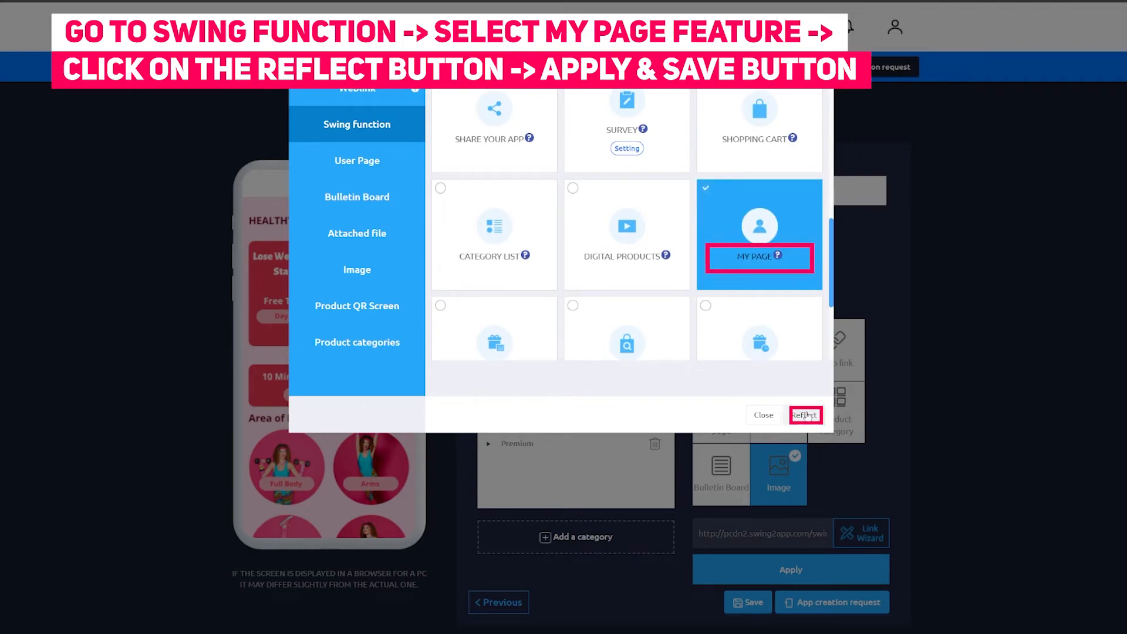
{"action": "left_click", "coordinate": [805, 414]}
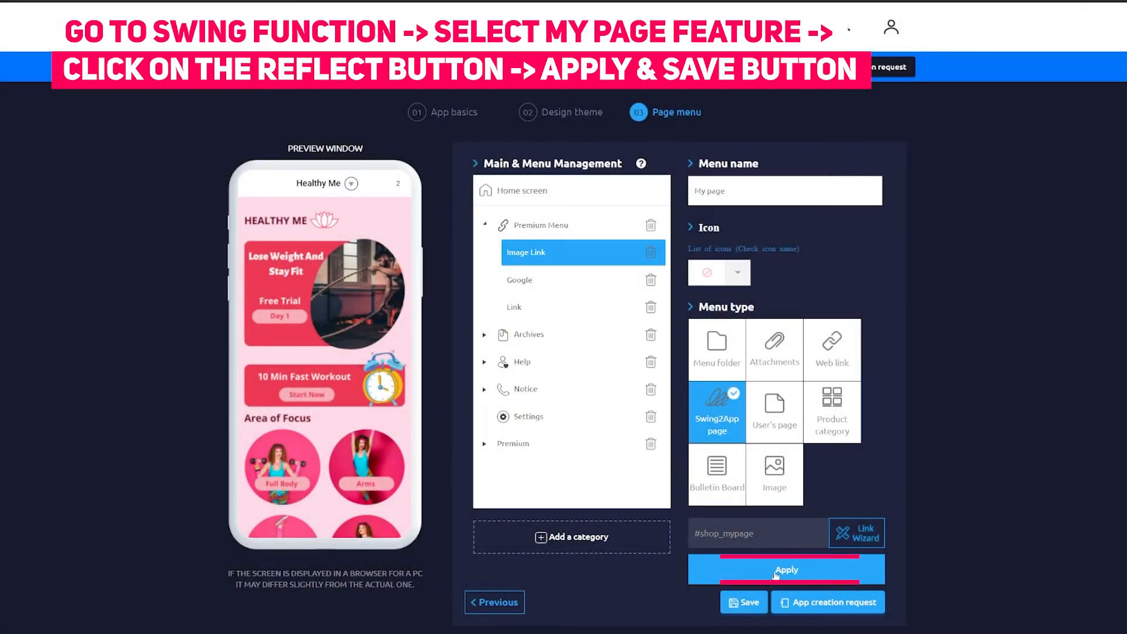
{"action": "left_click", "coordinate": [742, 601]}
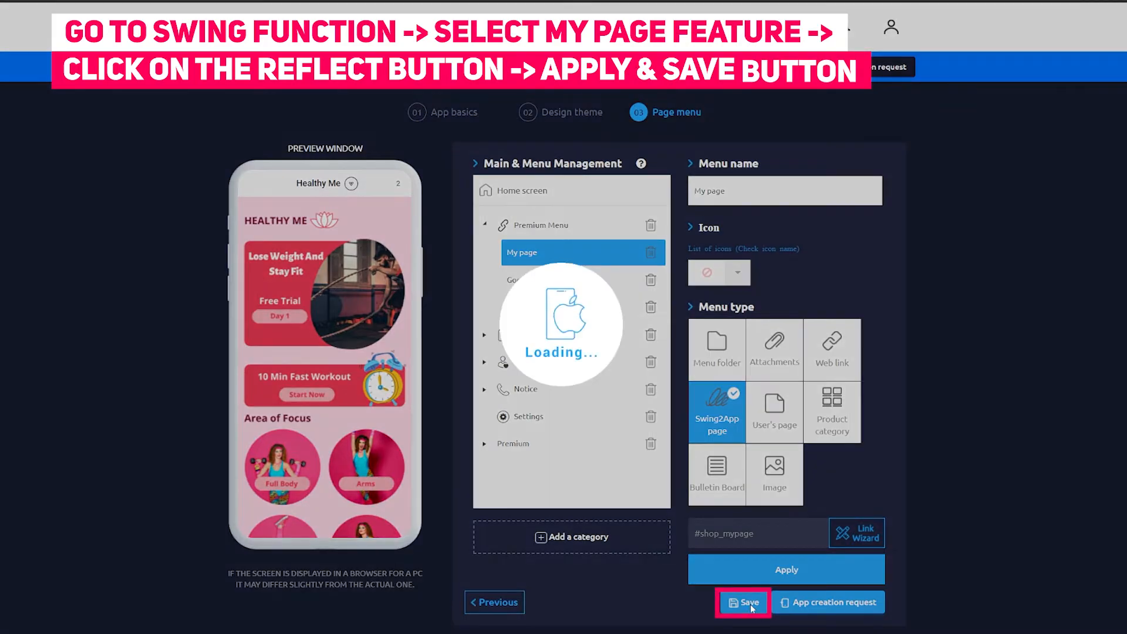
{"action": "left_click", "coordinate": [742, 602]}
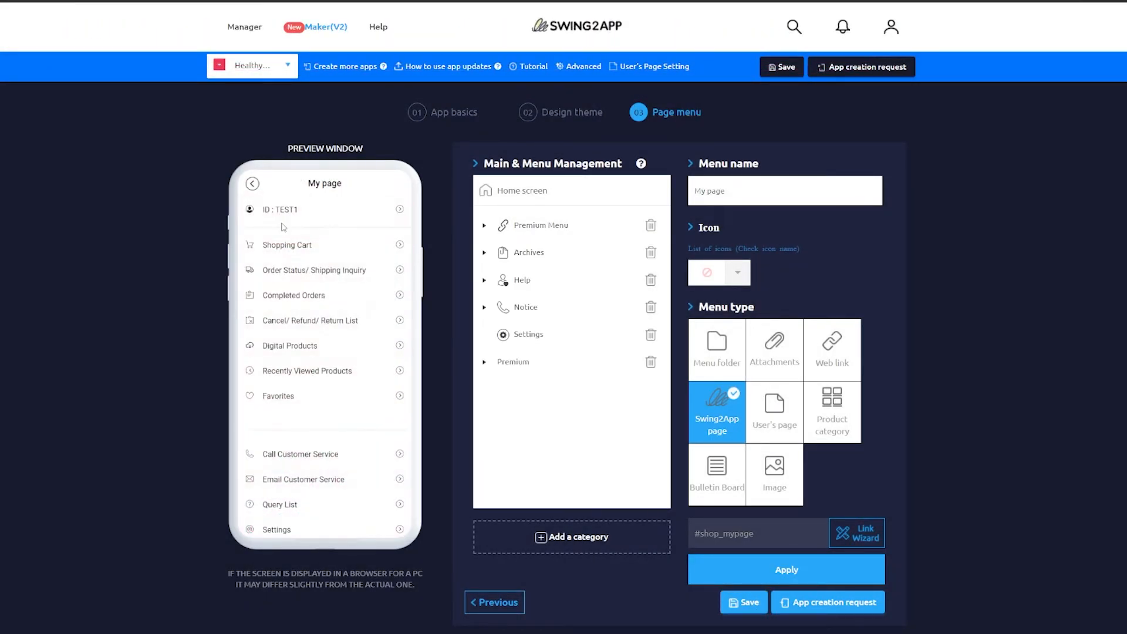
{"action": "mouse_move", "coordinate": [367, 250]}
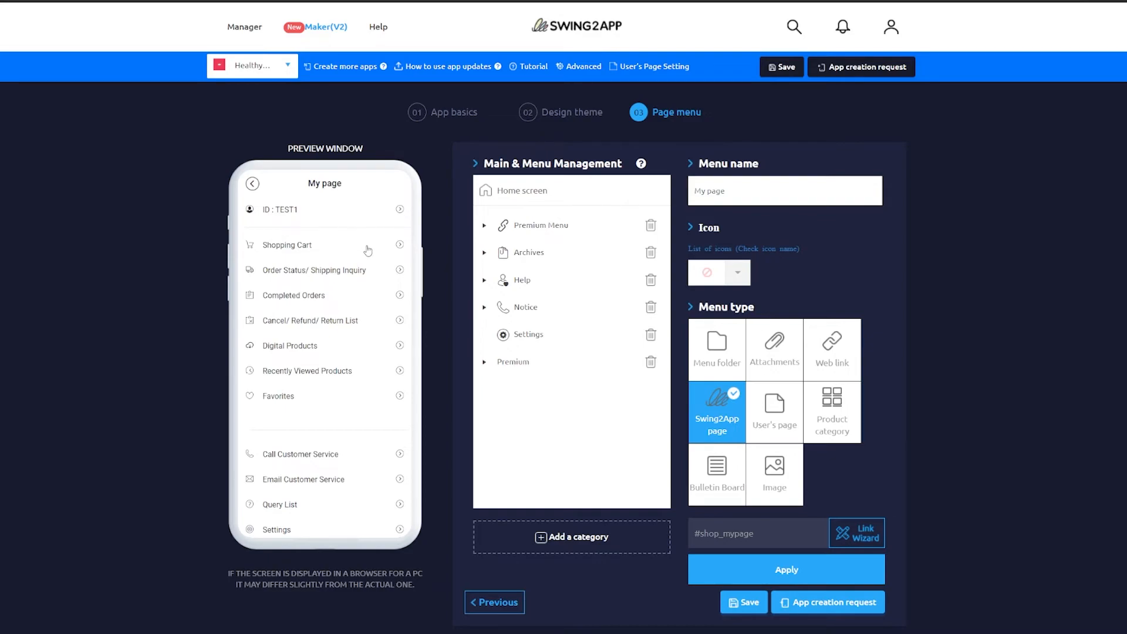
{"action": "mouse_move", "coordinate": [357, 257]}
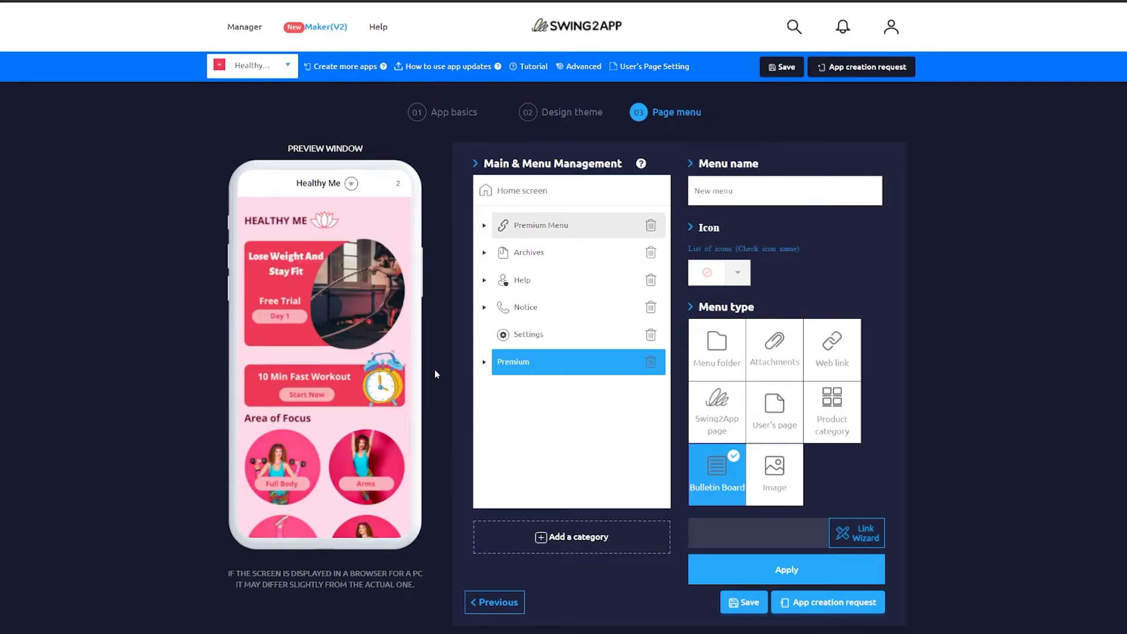
{"action": "mouse_move", "coordinate": [454, 257]}
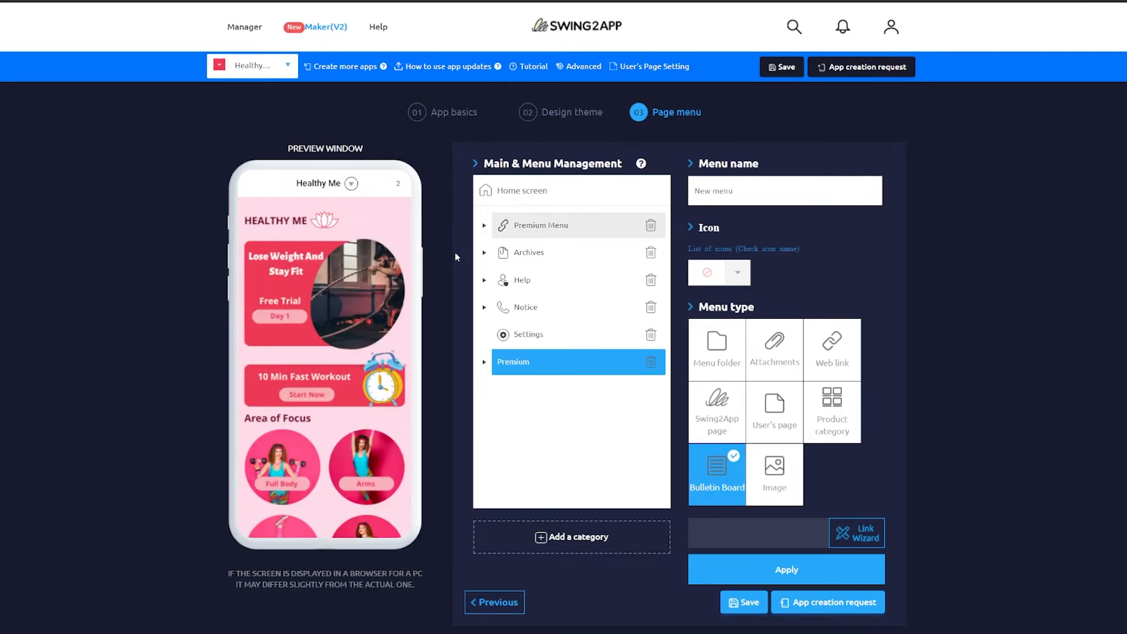
- Select the Google item under Premium Menu and bring up the linkable product categories
{"action": "left_click", "coordinate": [484, 225]}
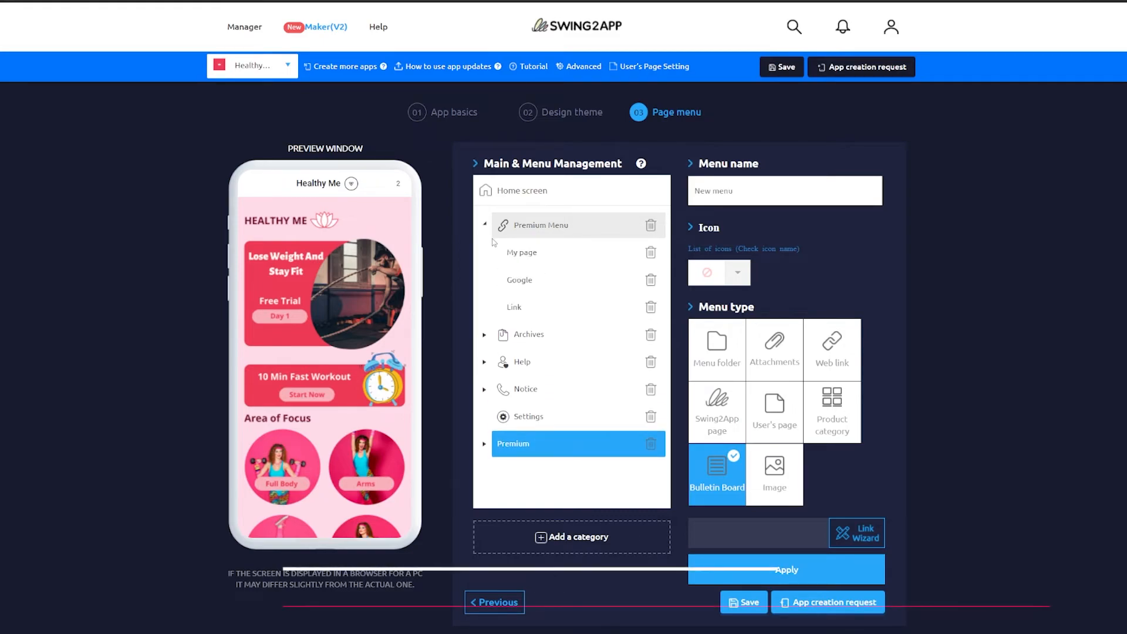
{"action": "left_click", "coordinate": [519, 279]}
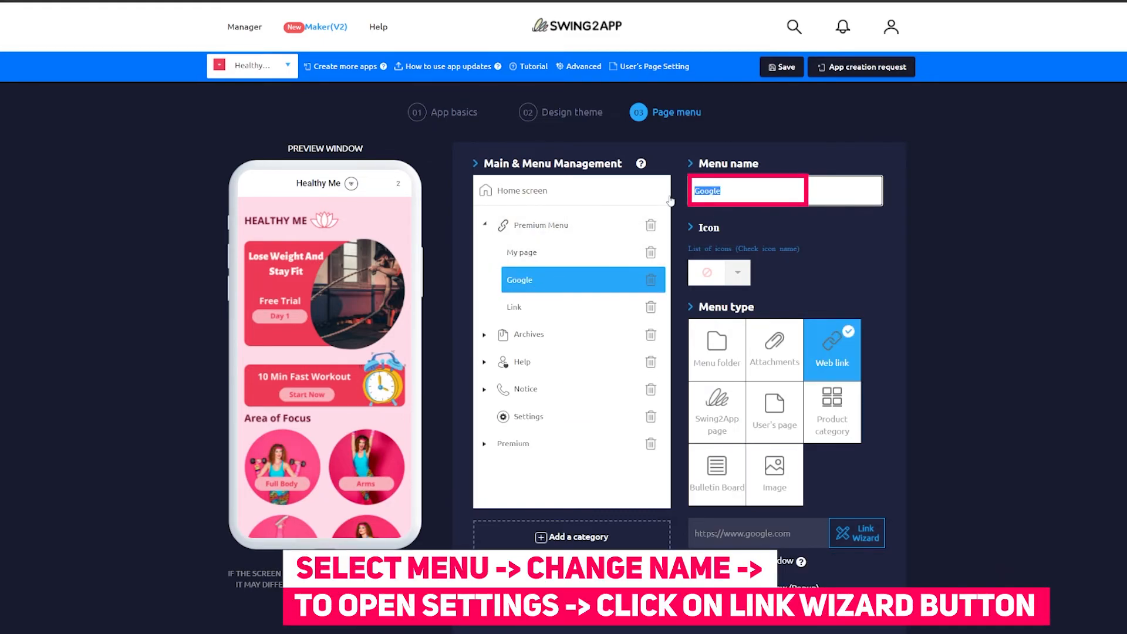
{"action": "left_click", "coordinate": [857, 533]}
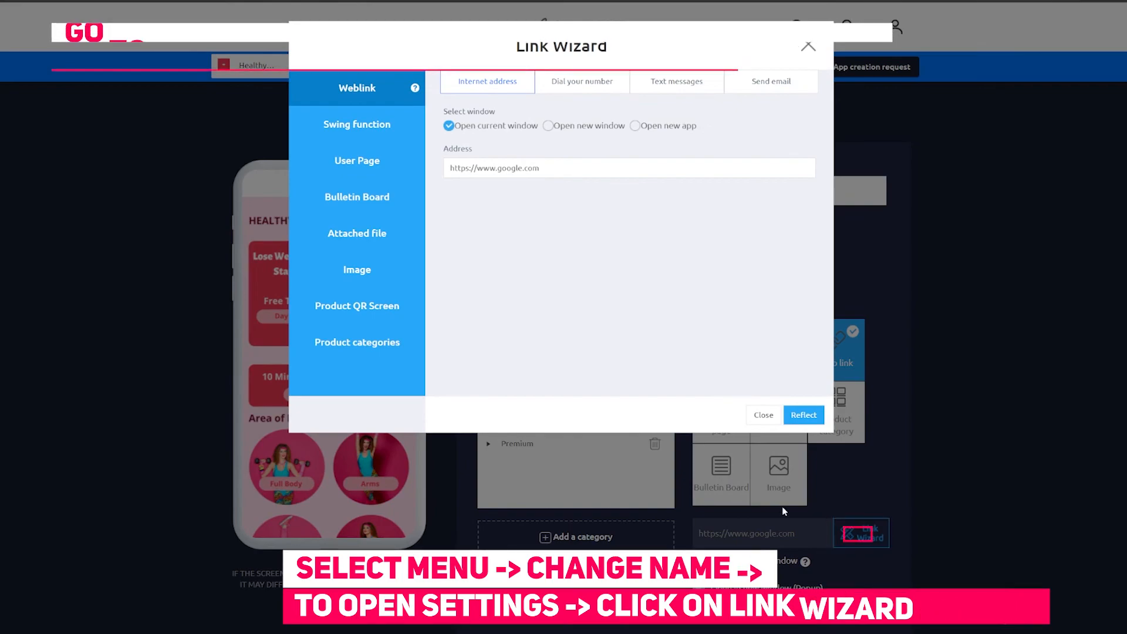
{"action": "left_click", "coordinate": [356, 341]}
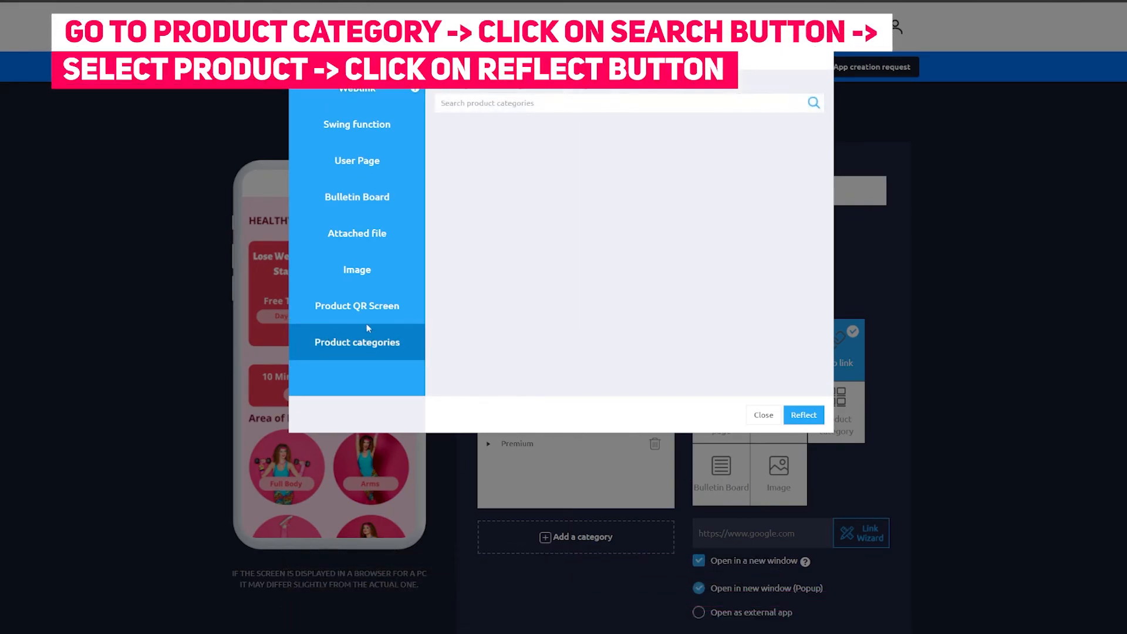
- Link the Fitness Packages menu to the Fitness Paid Plan category and save the app
{"action": "left_click", "coordinate": [812, 102]}
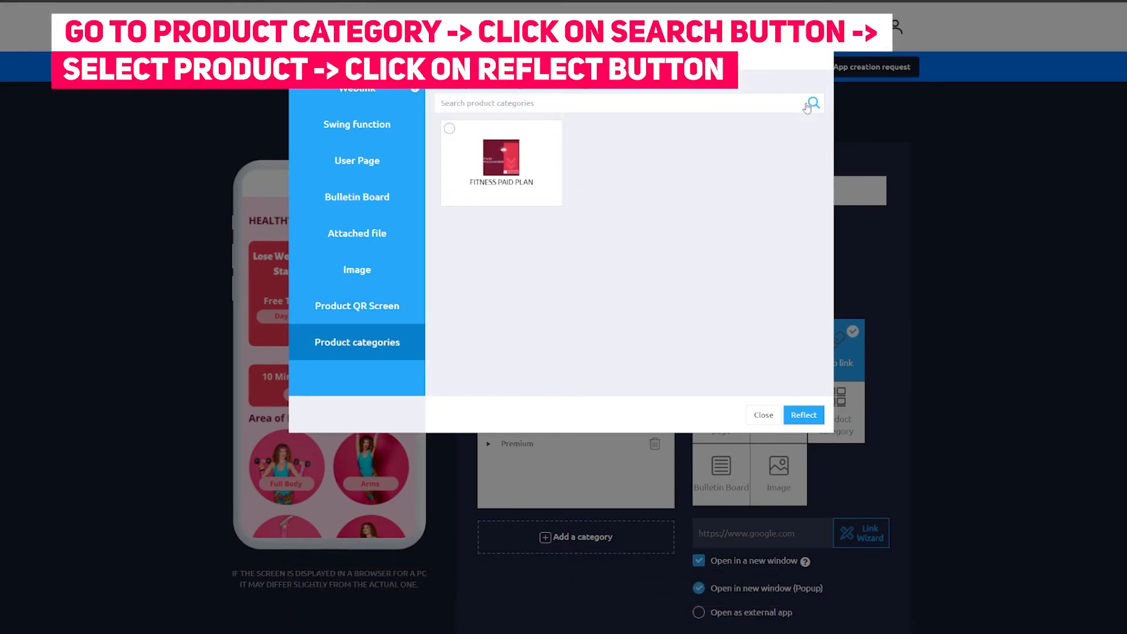
{"action": "left_click", "coordinate": [500, 162]}
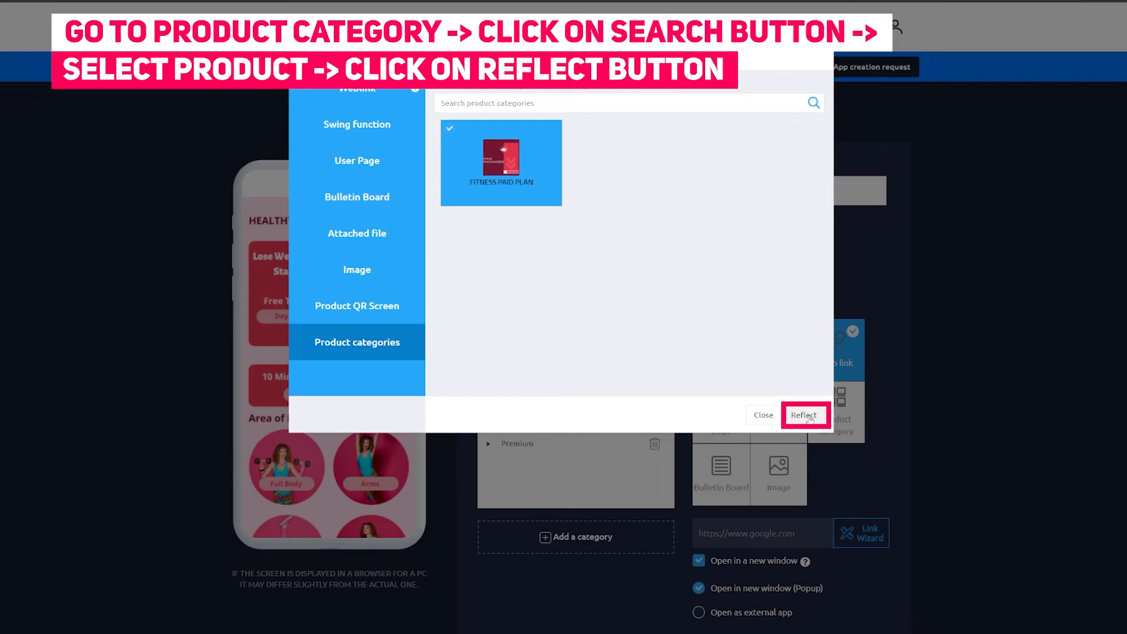
{"action": "left_click", "coordinate": [803, 414]}
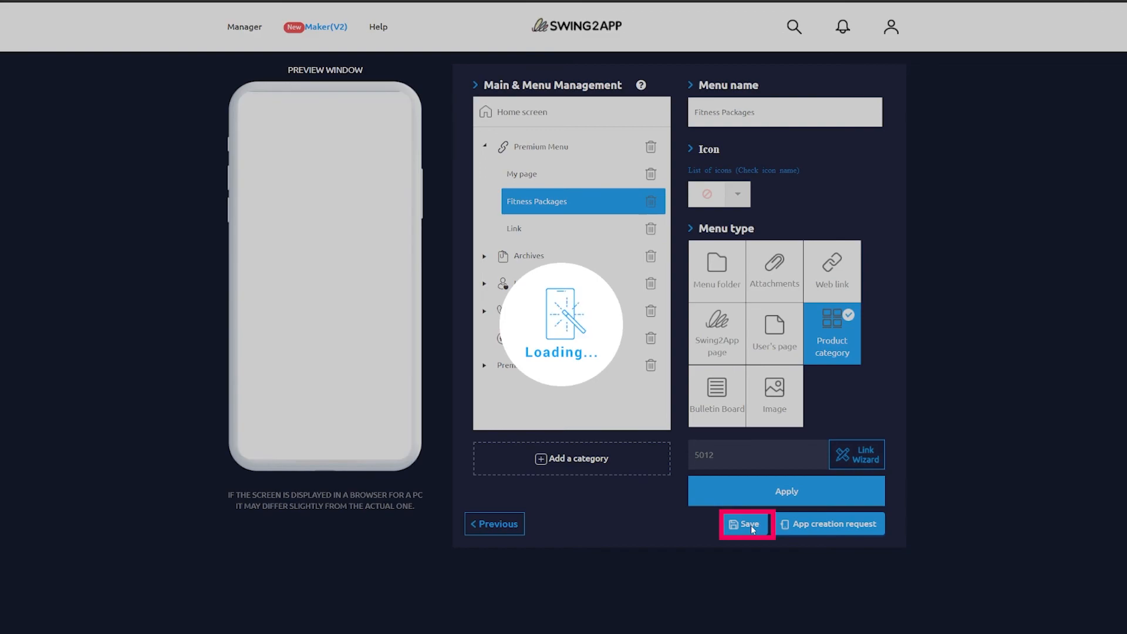
{"action": "left_click", "coordinate": [746, 524]}
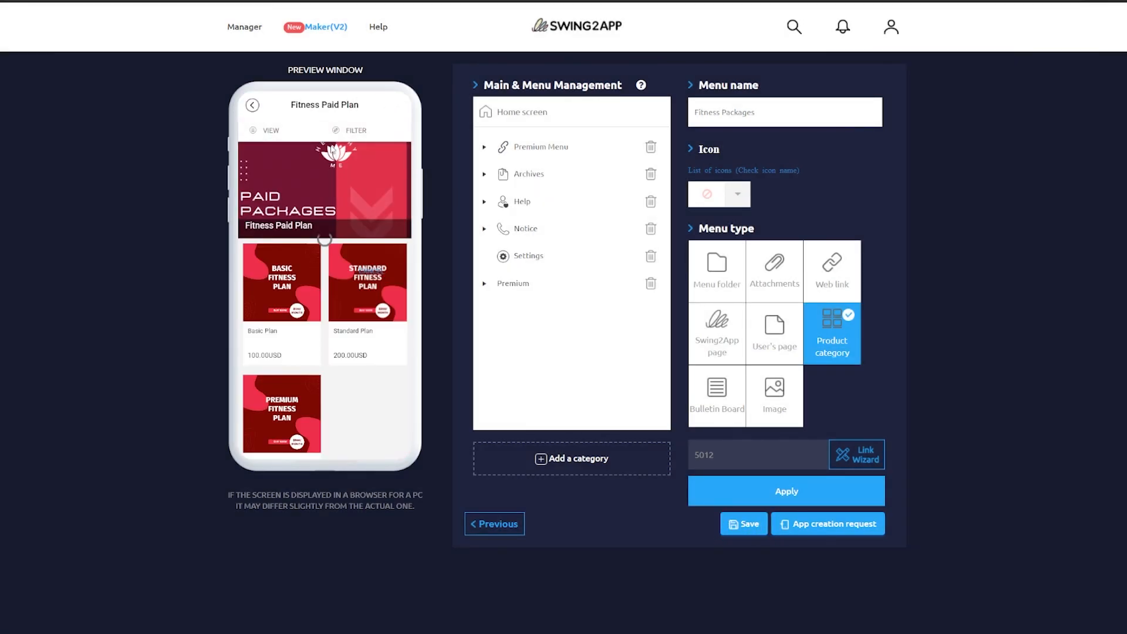